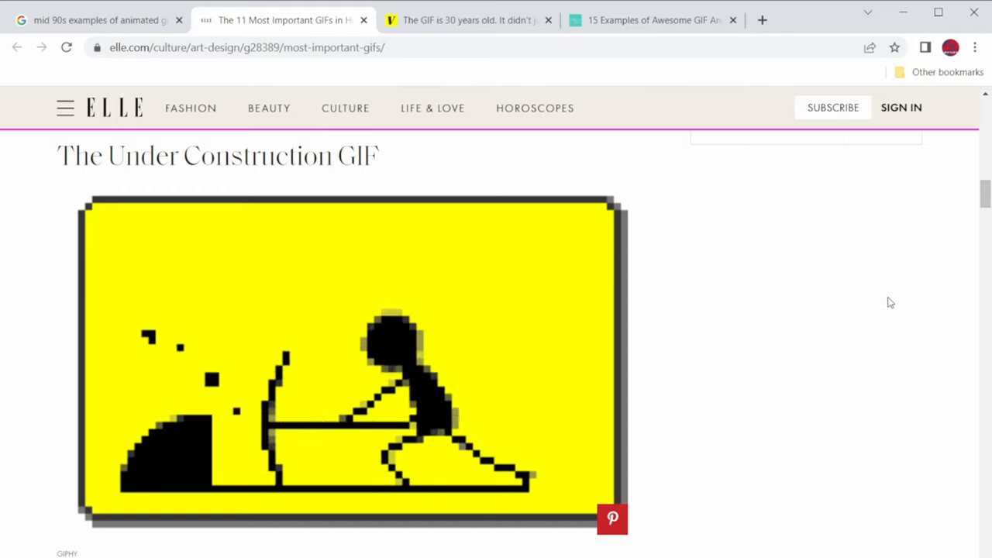
Open the image-seq-tut project from Local projects and show its Clips bin with the intro clip
scroll("down", 3)
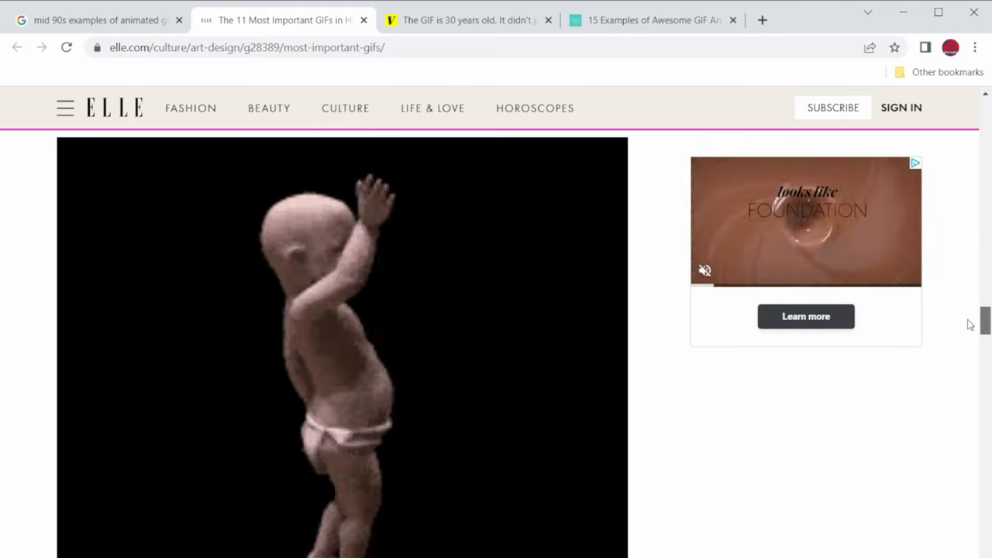
left_click(96, 19)
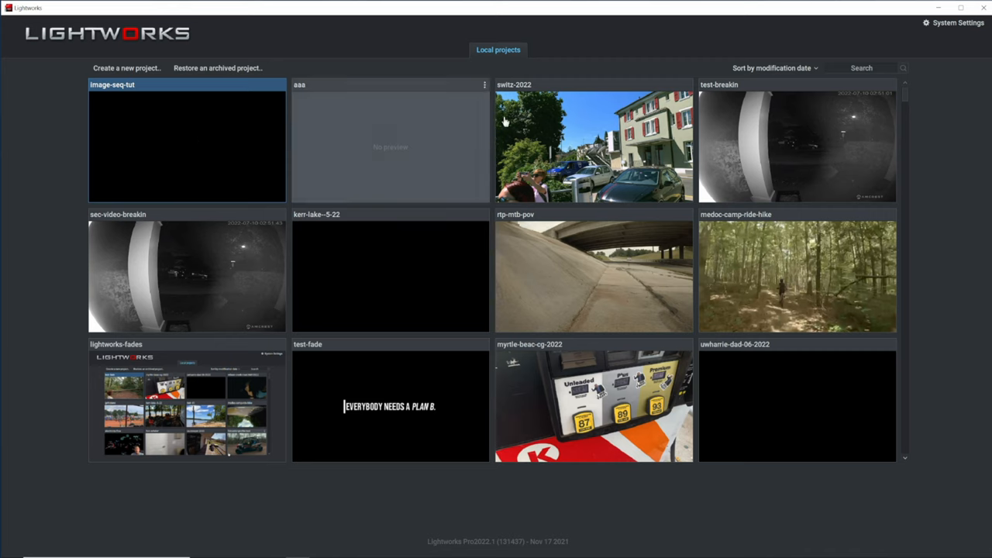
mouse_move(934, 106)
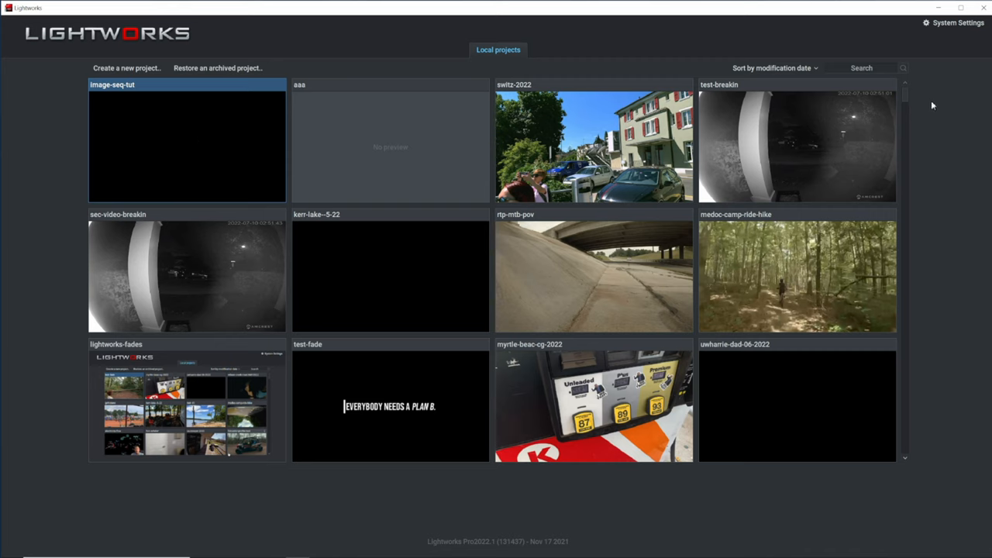
mouse_move(935, 108)
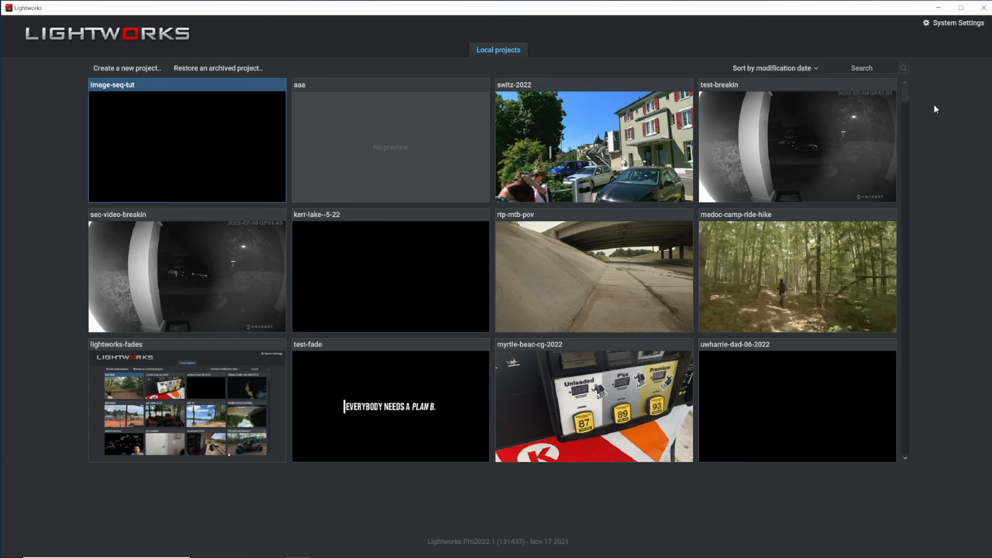
mouse_move(947, 28)
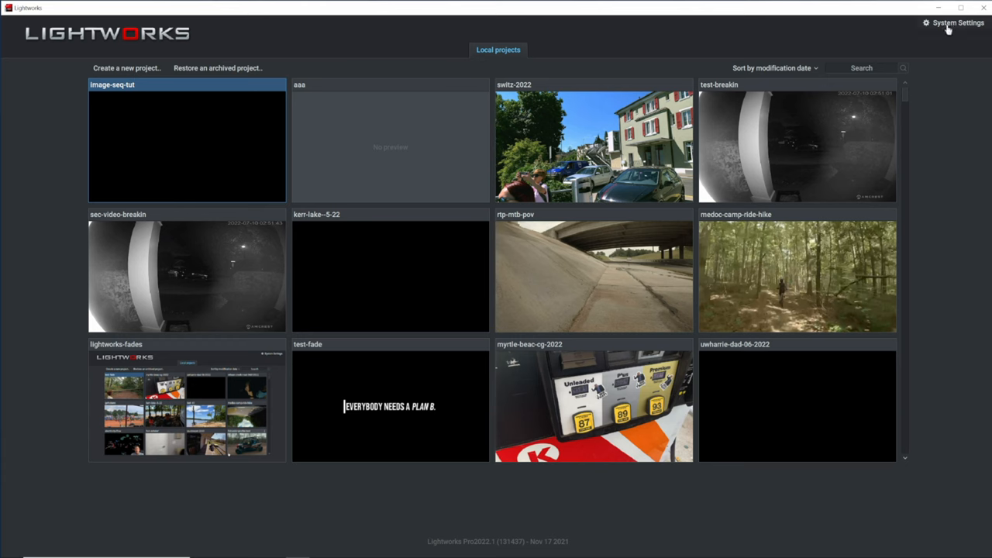
left_click(958, 23)
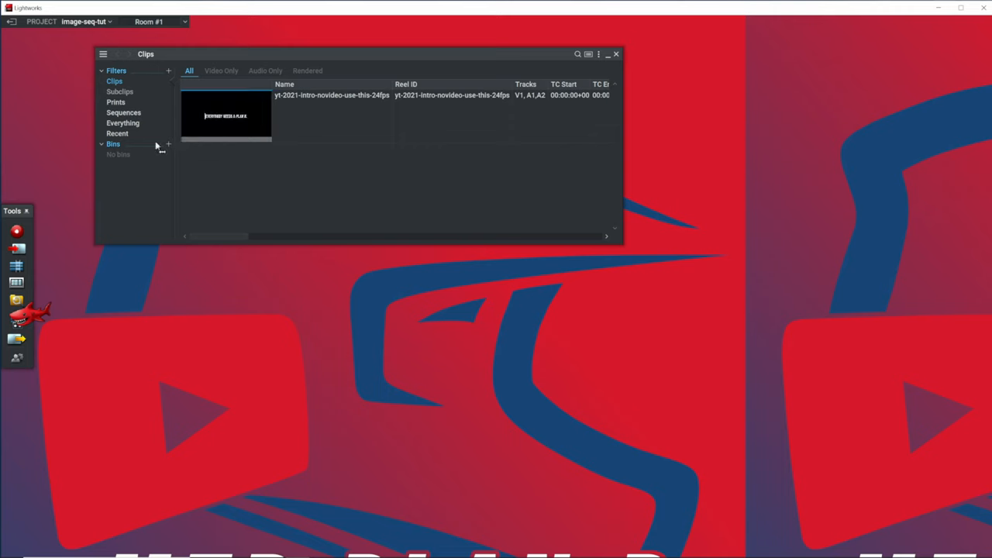
mouse_move(229, 116)
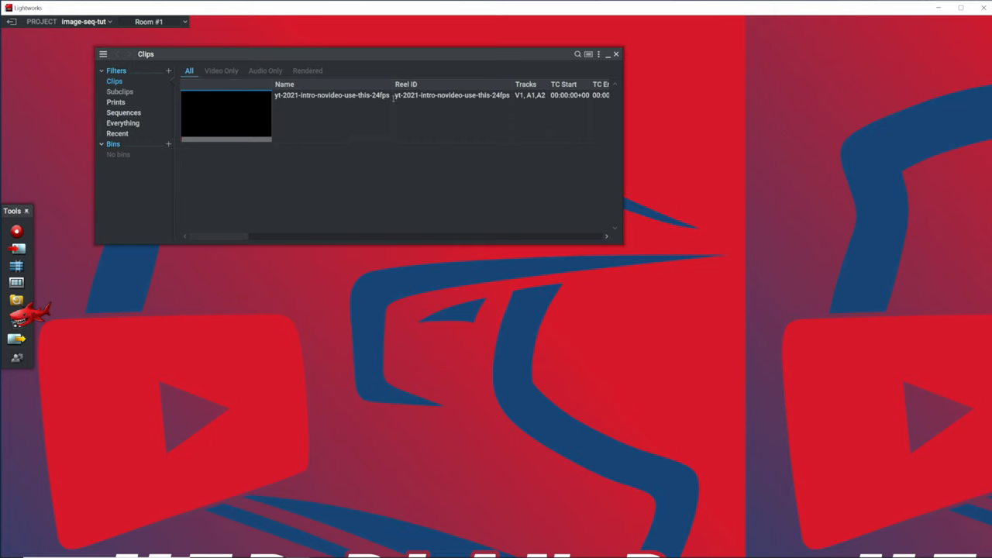
mouse_move(414, 155)
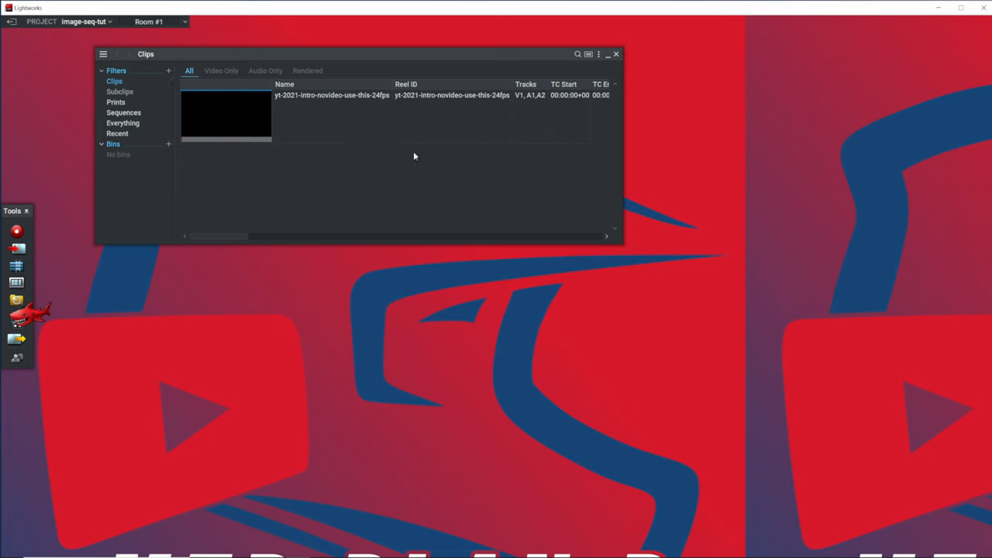
mouse_move(251, 202)
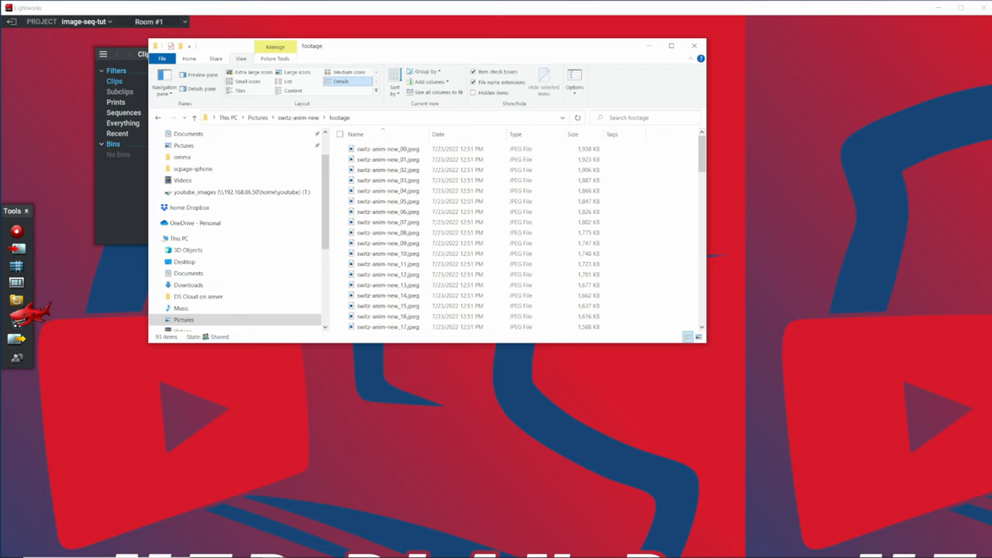
Browse to Pictures > switz-anim-new > footage showing the numbered JPEG frames in Details view
left_click(388, 148)
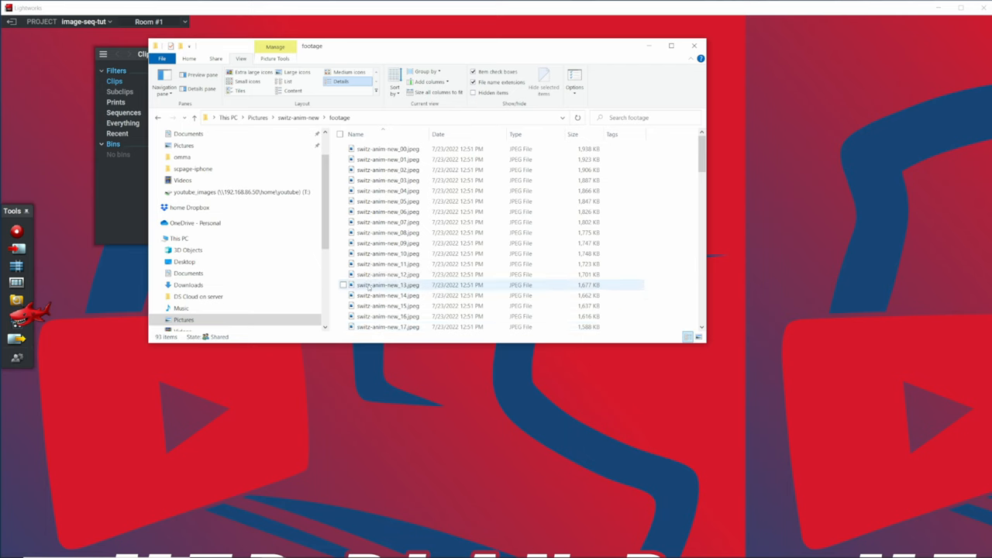
mouse_move(387, 317)
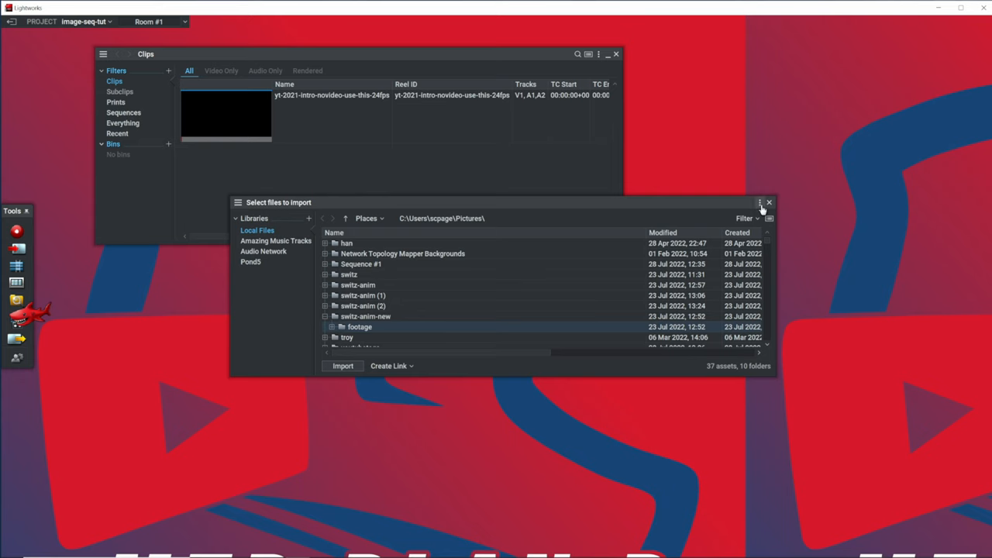
In the Import browser at Pictures, enable Detect image-sequences in the options menu
left_click(759, 201)
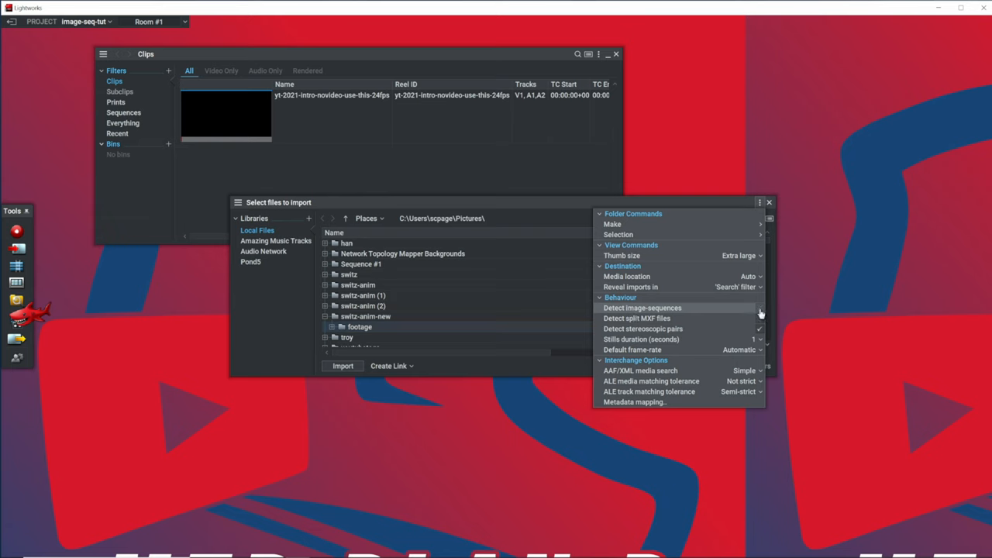
mouse_move(763, 313)
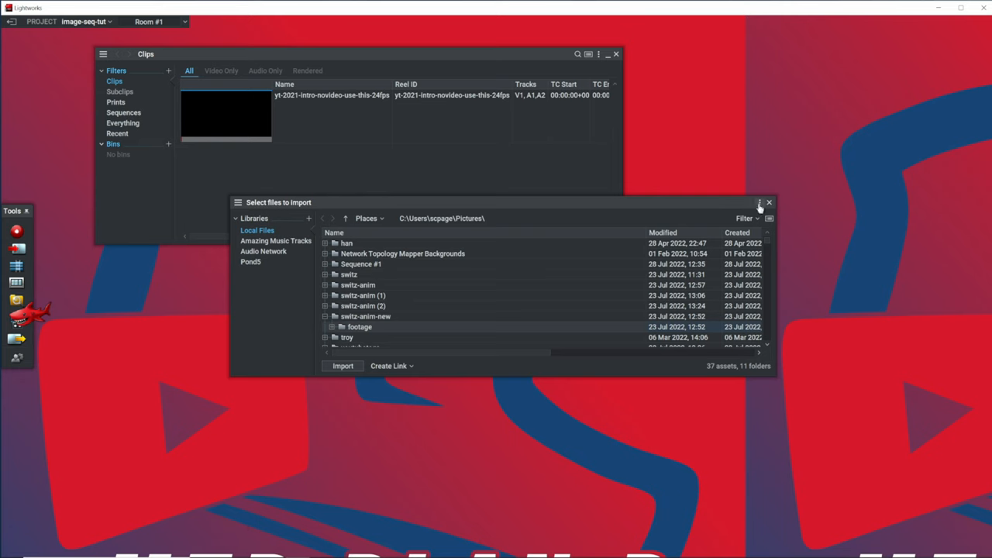
mouse_move(720, 389)
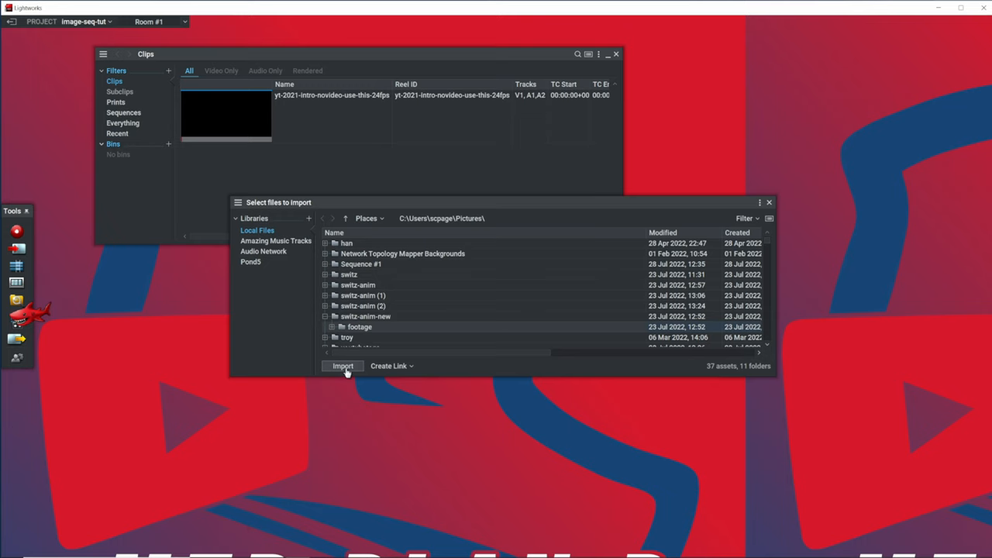
Import switz-anim-new as a single animation clip and open it from the Clips bin
left_click(342, 366)
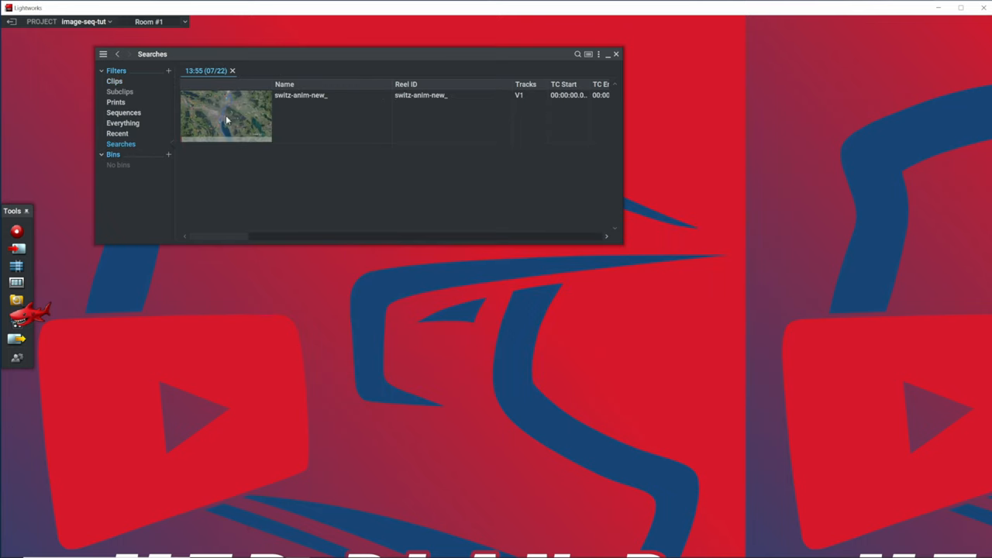
left_click(114, 81)
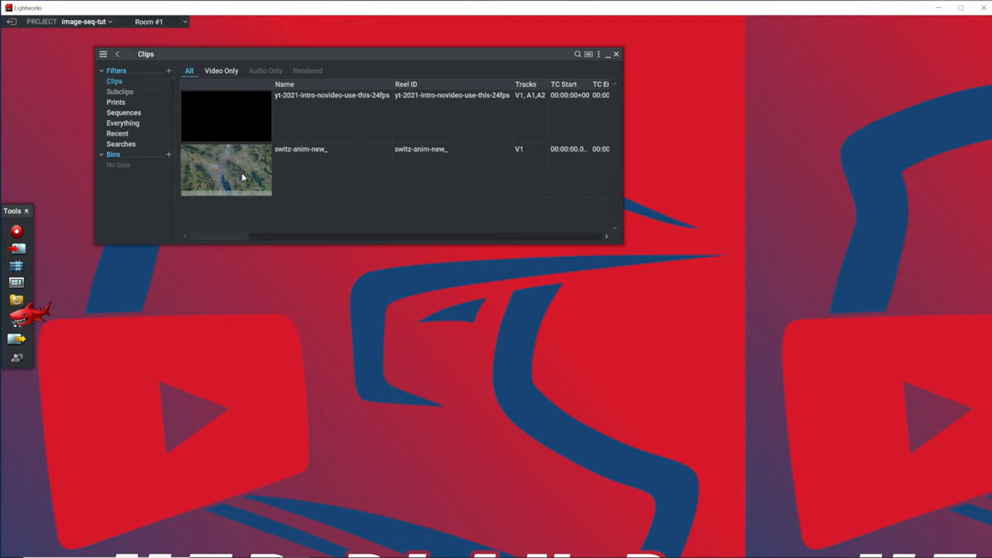
double_click(227, 169)
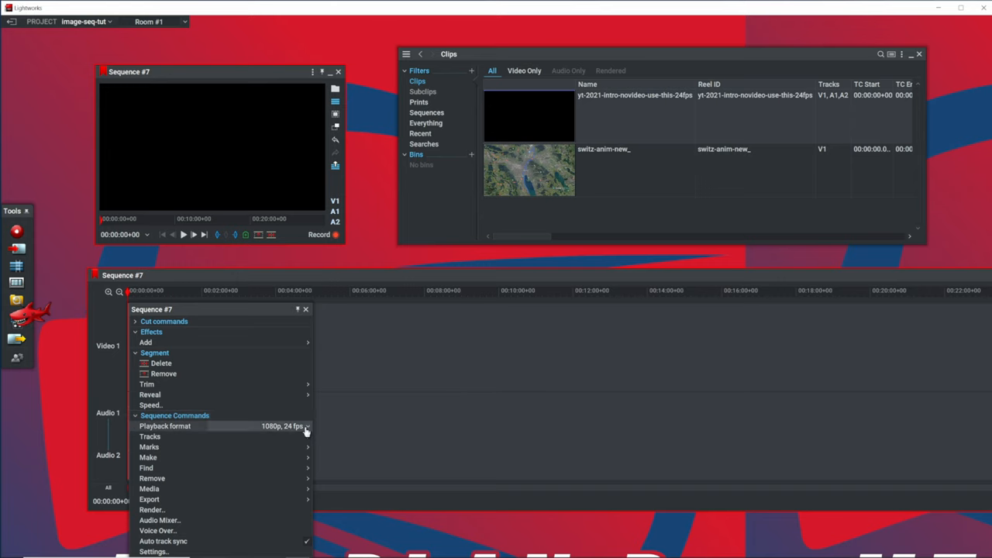
mouse_move(341, 358)
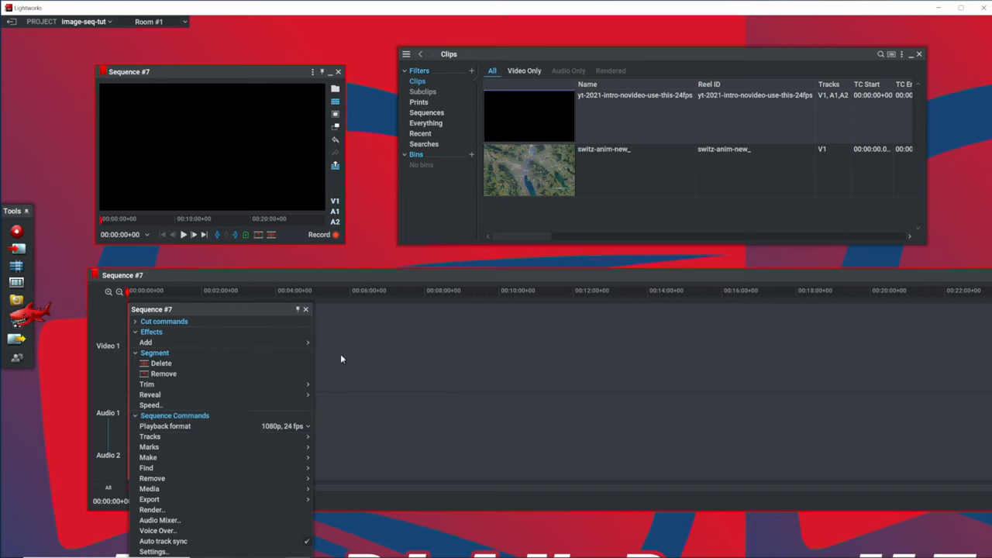
Create Sequence #7 with the intro clip on its timeline and play the animation preview
left_click(469, 313)
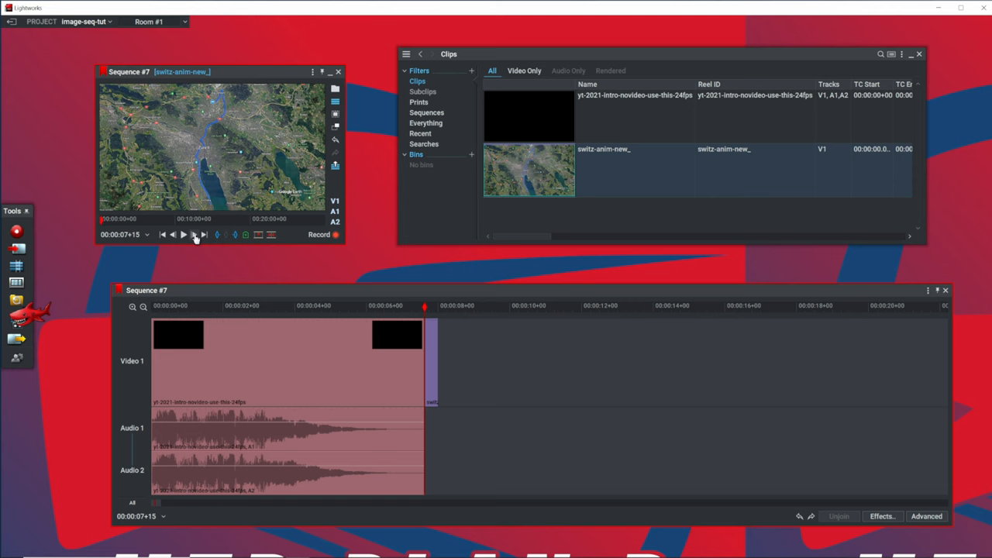
left_click(194, 234)
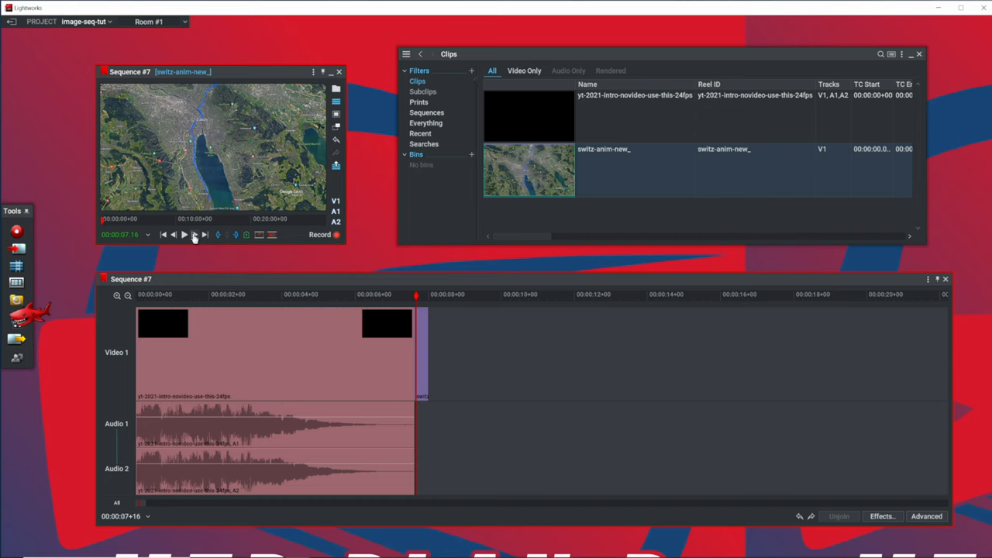
mouse_move(347, 313)
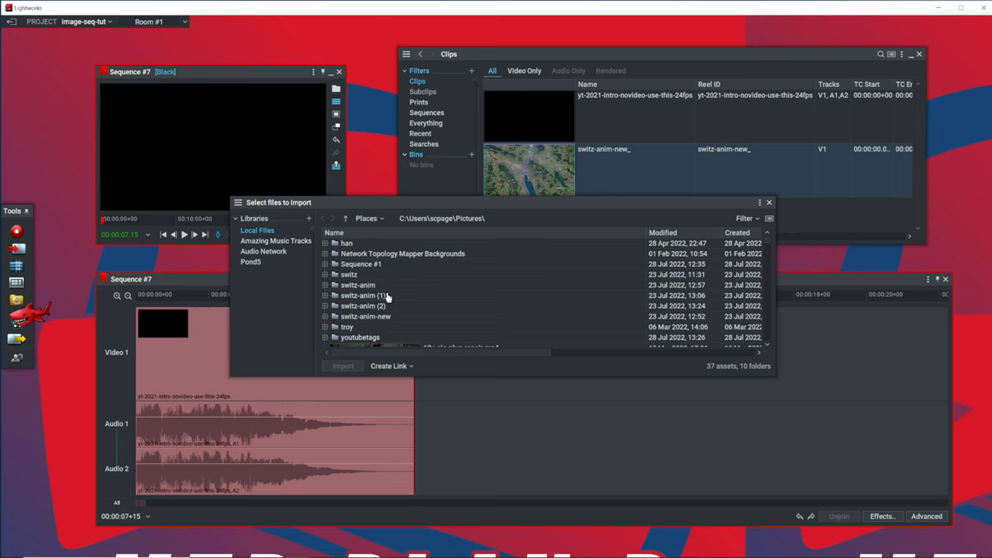
Re-import the footage folder as separate still frames and check progress under Project > Tasks
left_click(759, 202)
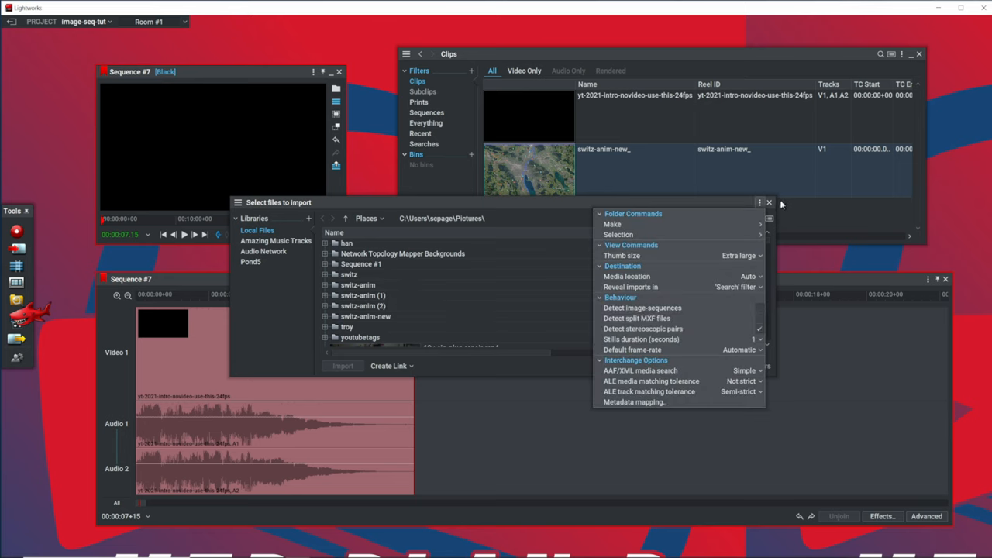
left_click(769, 202)
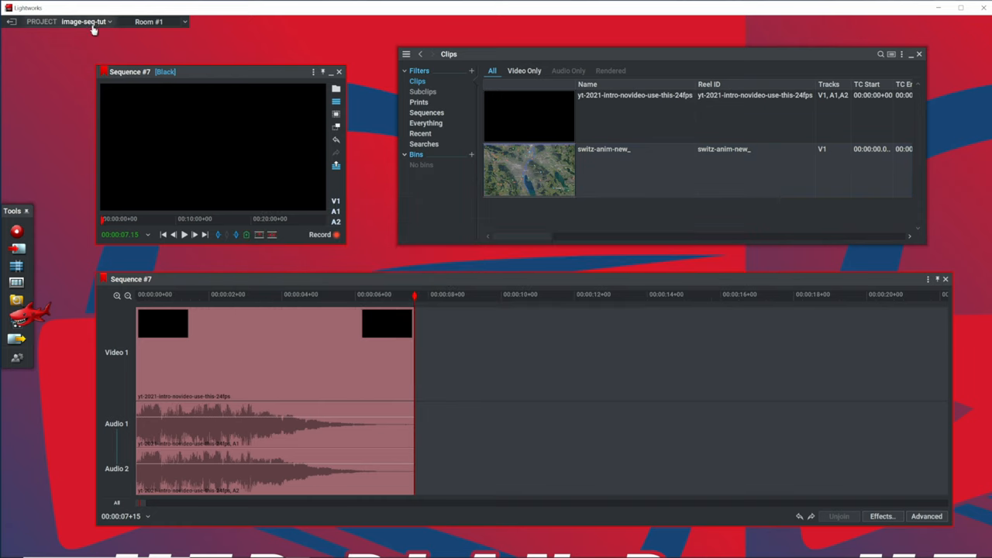
left_click(84, 21)
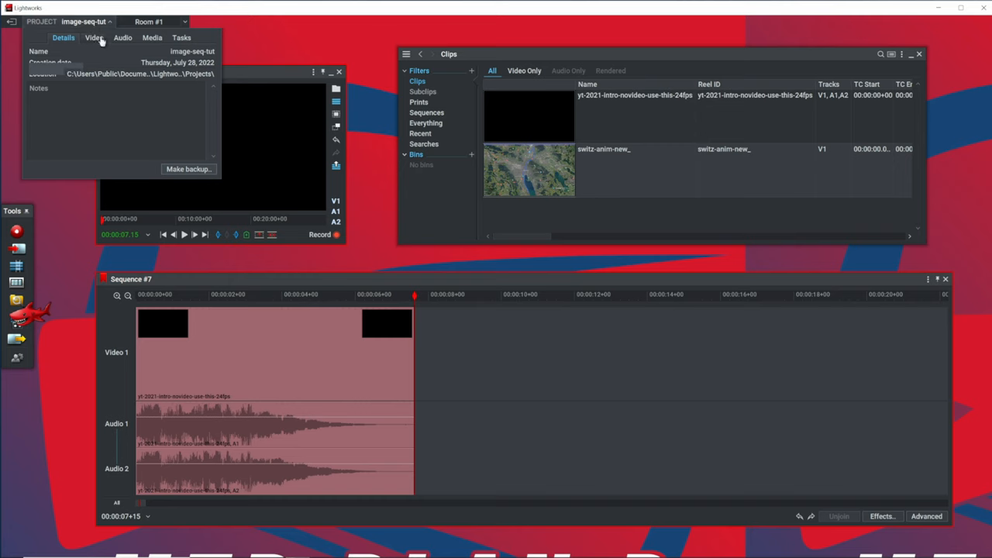
left_click(181, 38)
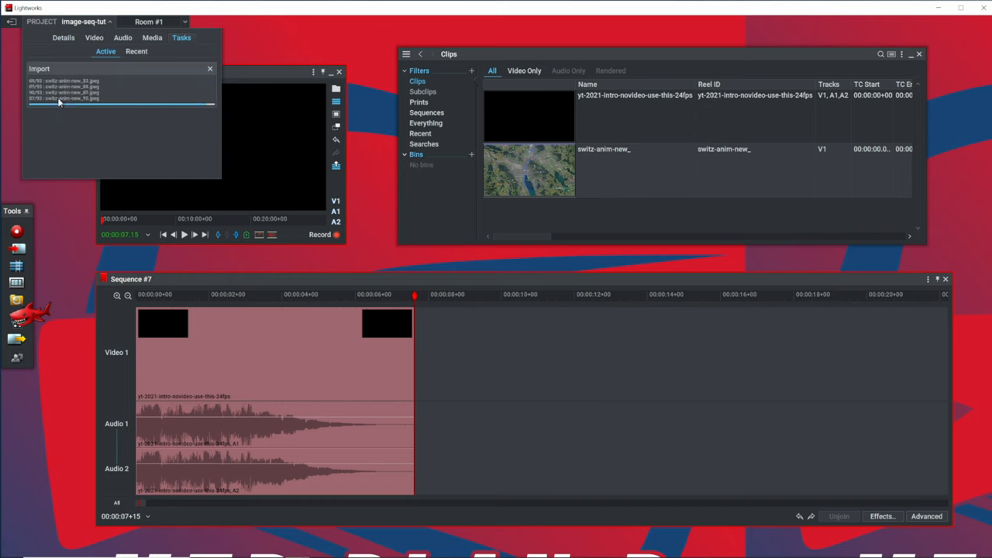
Lay the imported stills on the Sequence #7 timeline after the intro and skim through them
left_click(425, 142)
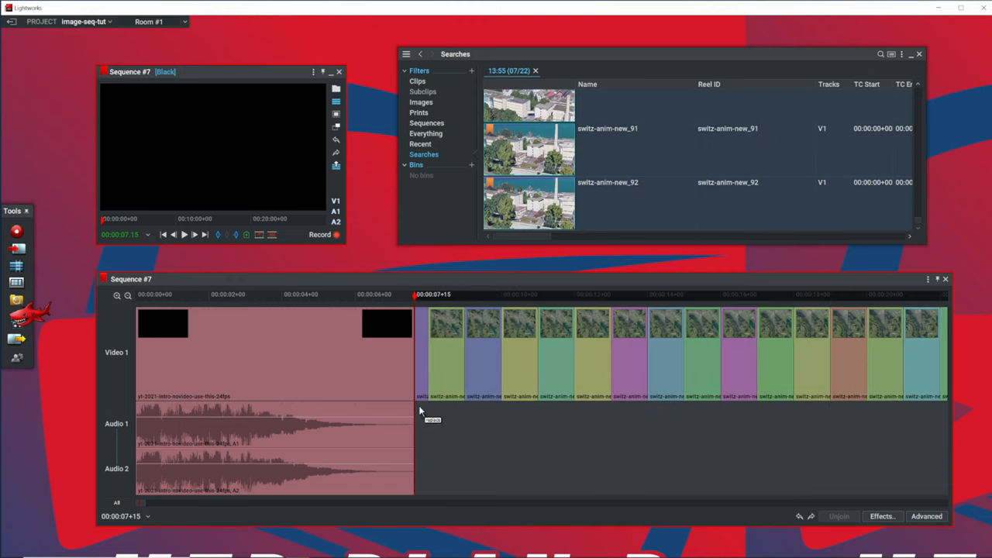
left_click(880, 325)
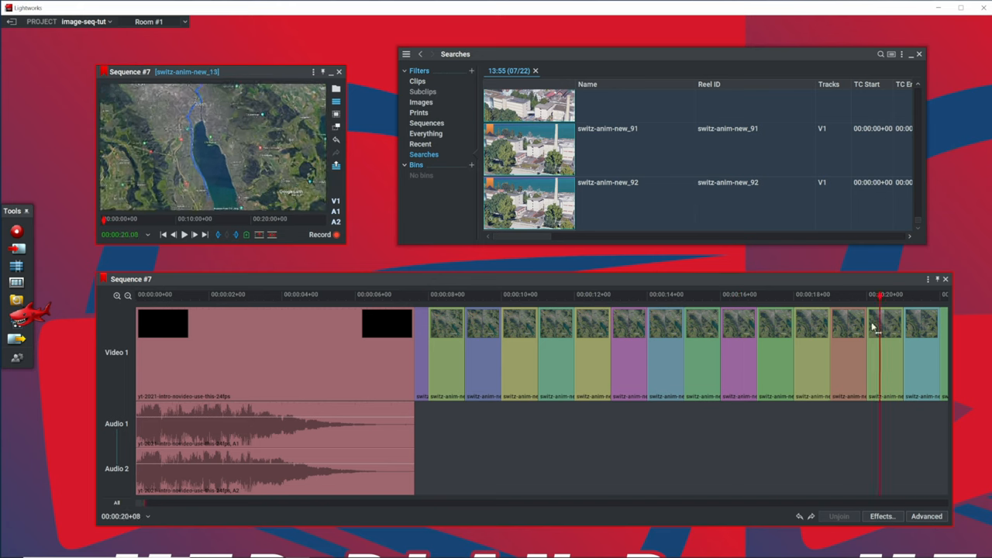
left_click(496, 344)
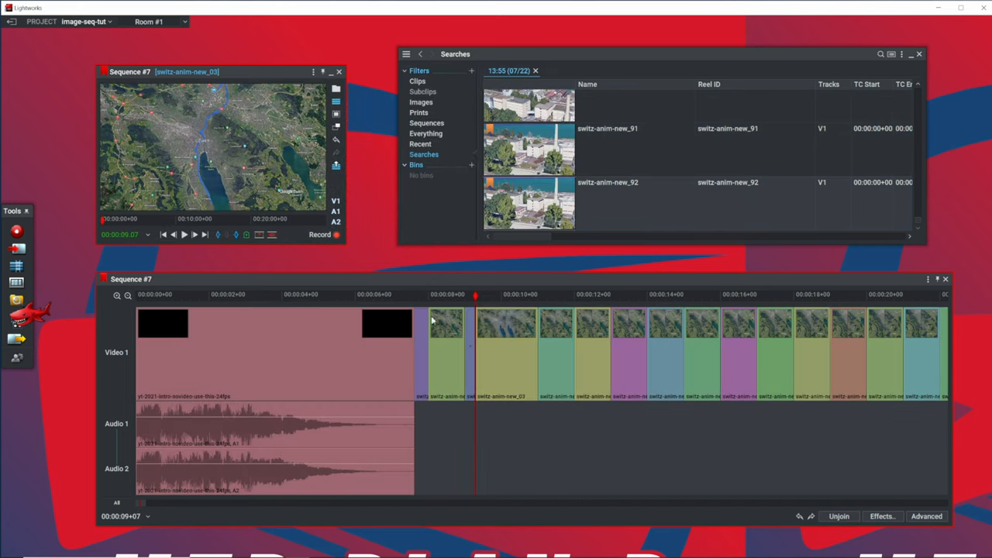
mouse_move(574, 437)
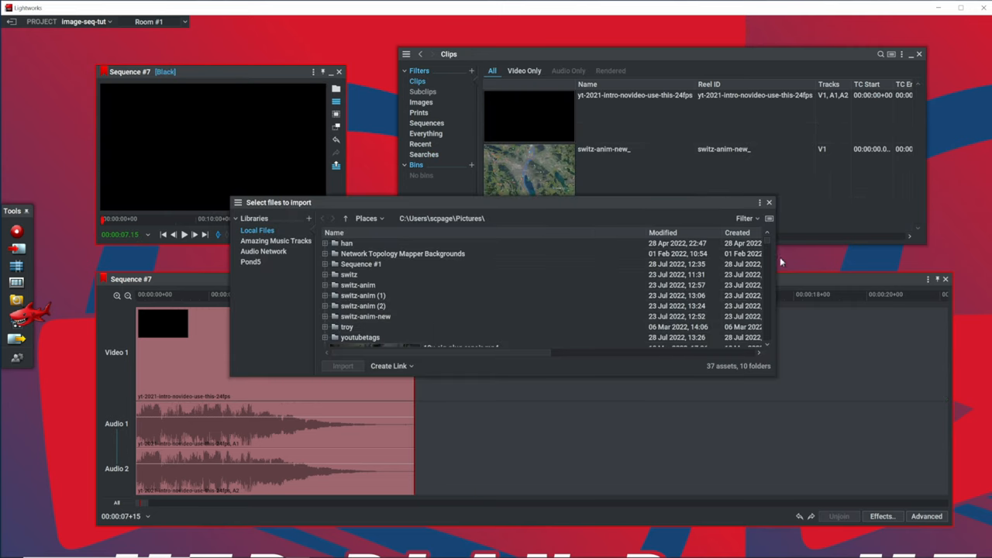
mouse_move(577, 286)
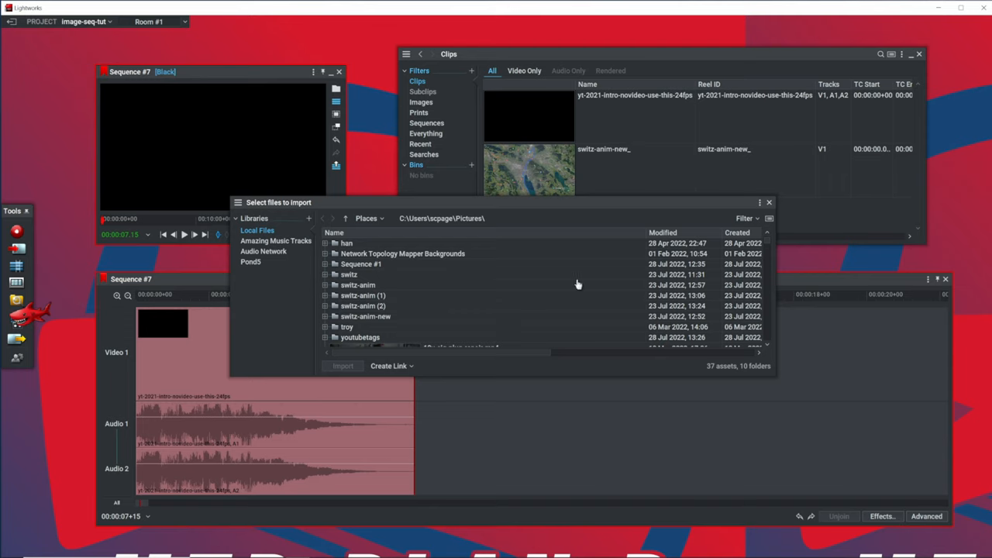
mouse_move(560, 301)
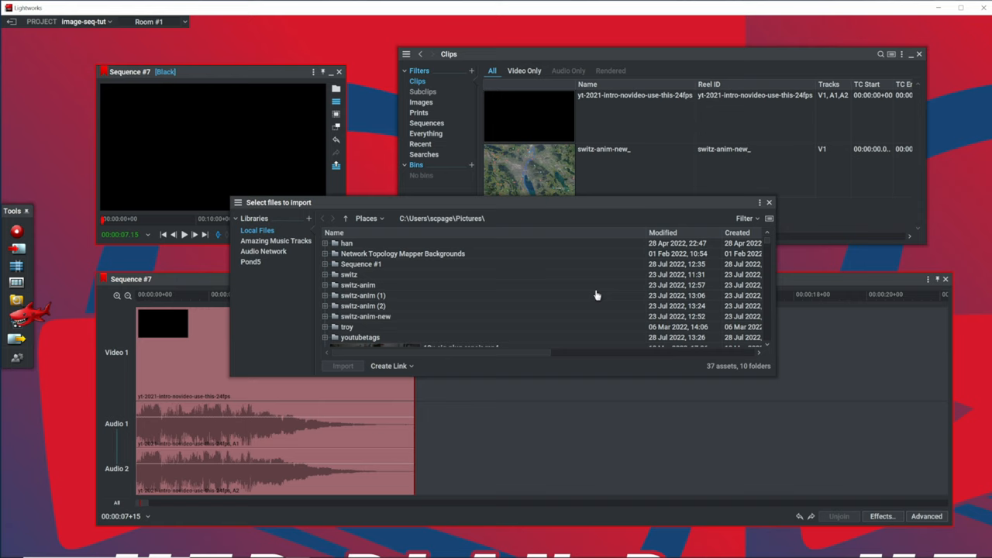
mouse_move(772, 279)
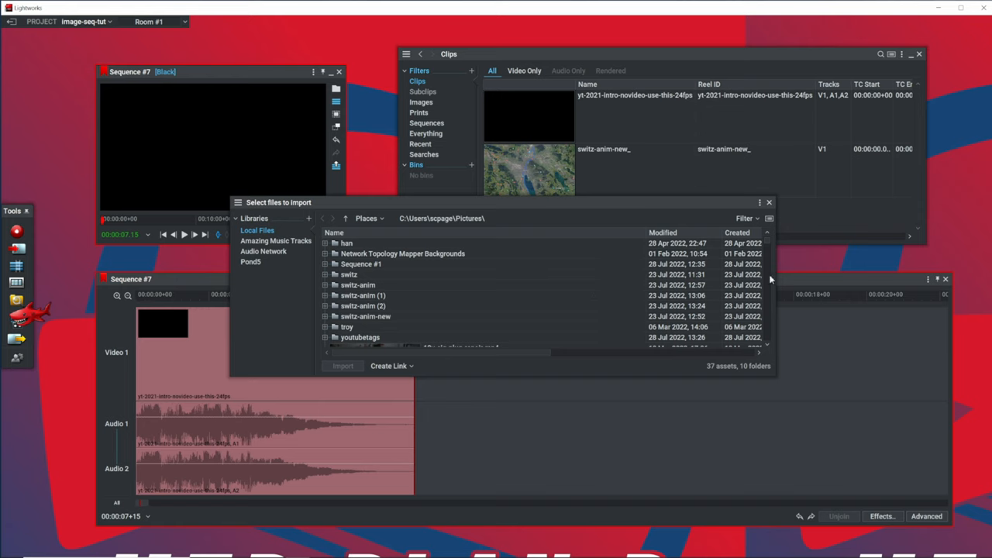
Scroll through the Pictures and W: folders in the import dialog without importing anything
scroll("down", 3)
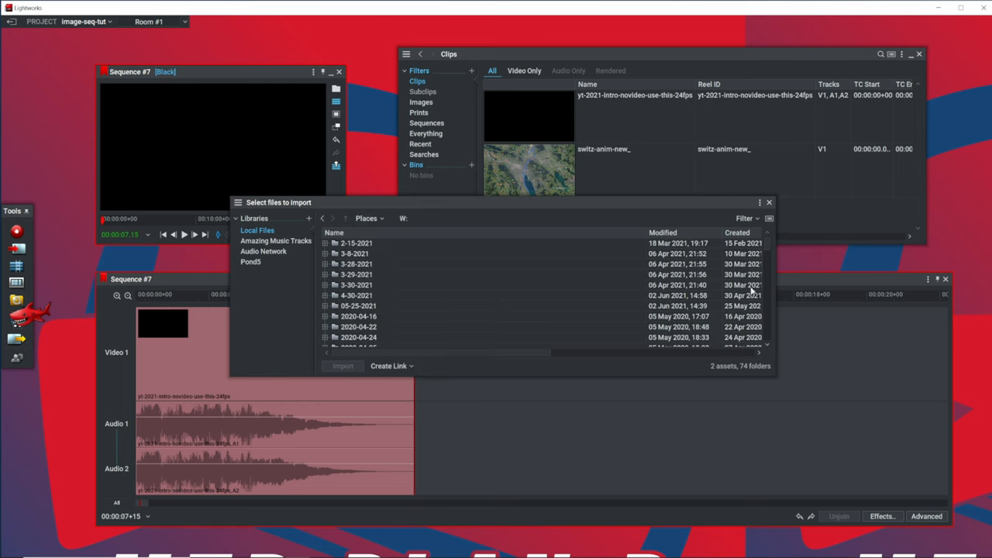
scroll("down", 3)
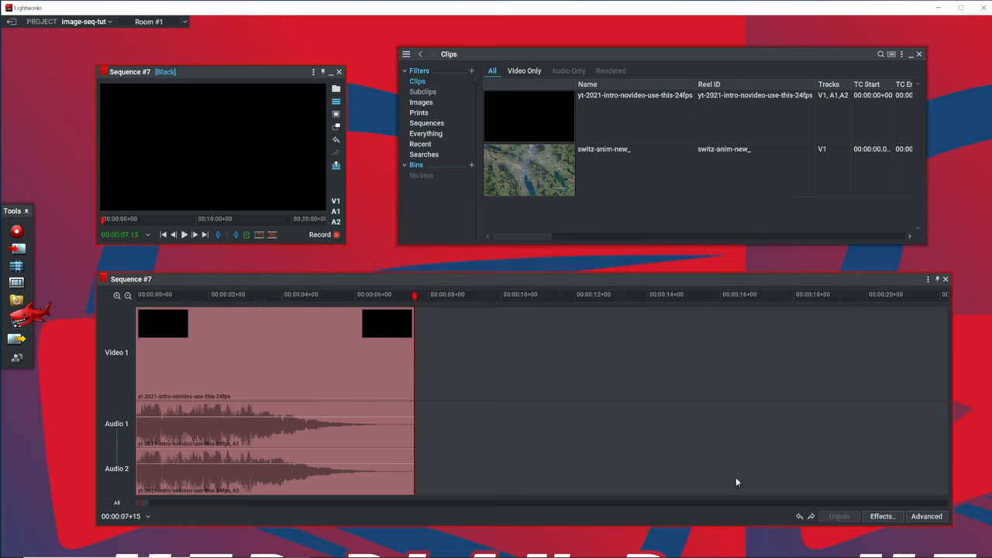
mouse_move(650, 453)
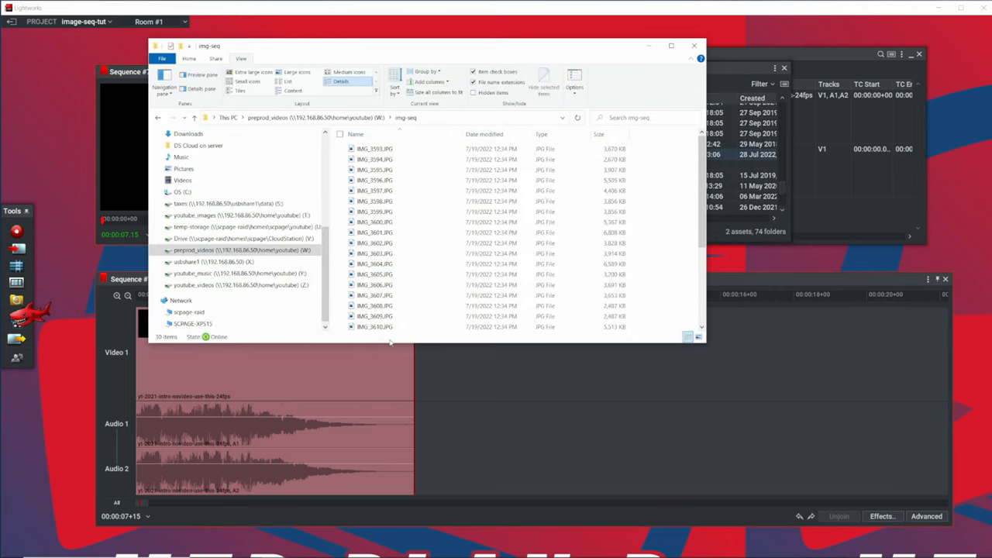
View the img-seq photos as large icons, scroll through them, then return to Lightworks
left_click(375, 211)
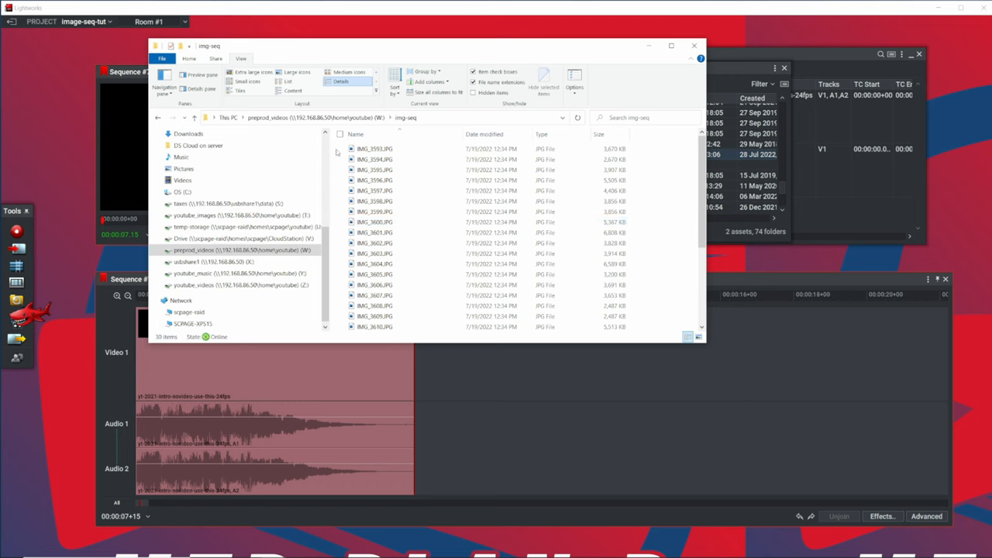
left_click(254, 71)
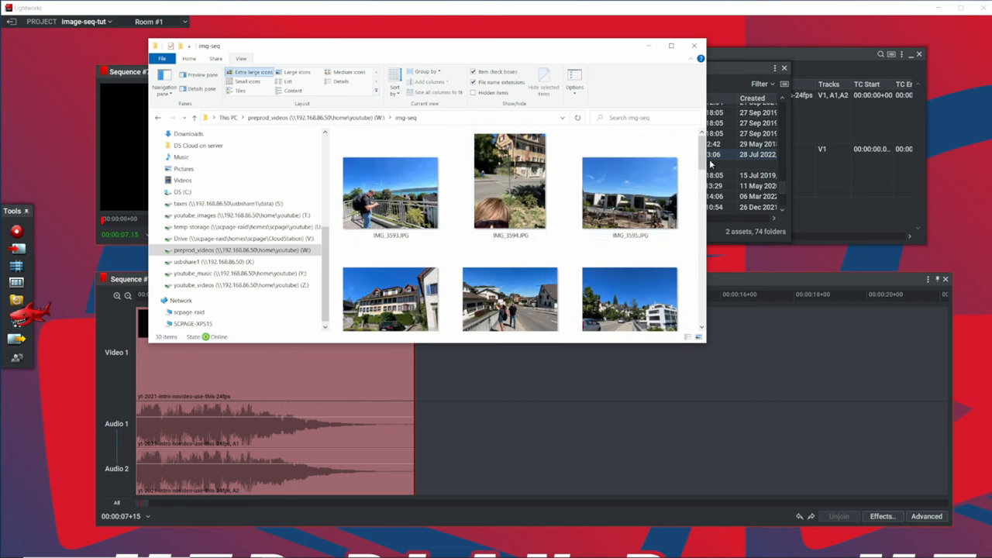
scroll("down", 3)
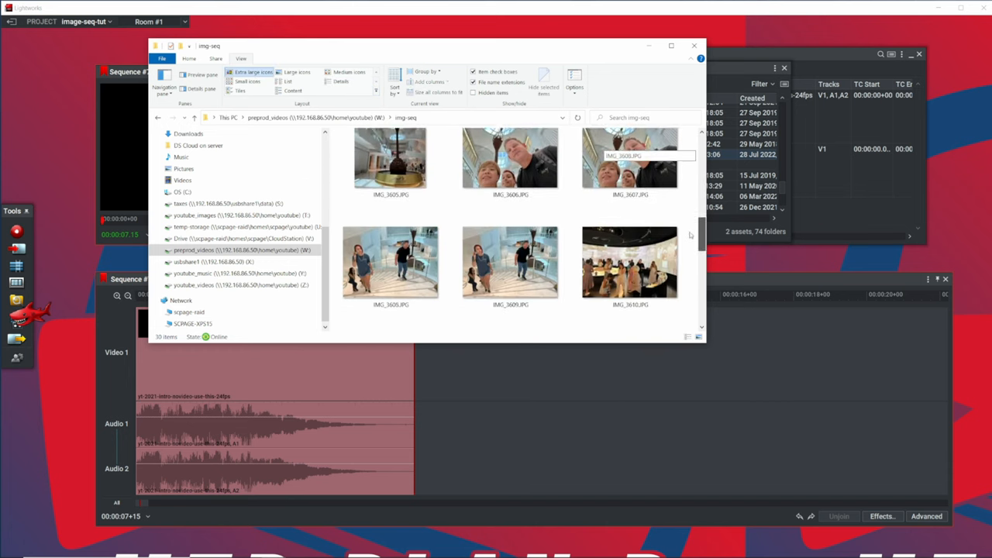
scroll("down", 3)
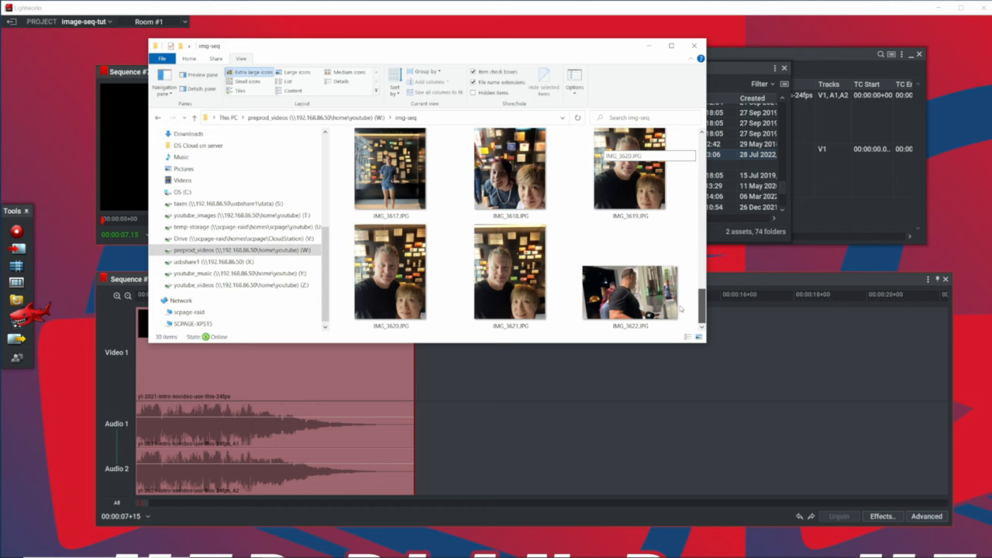
scroll("up", 3)
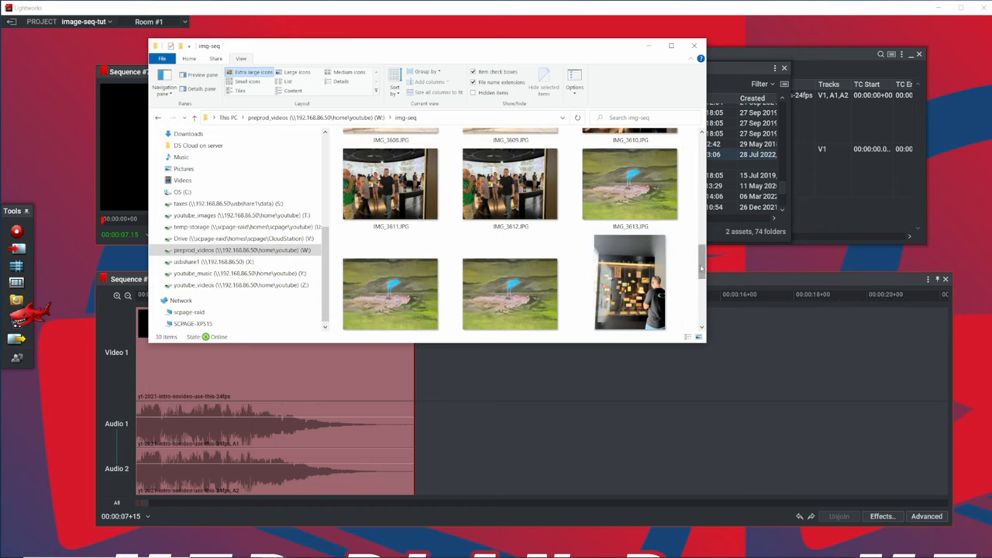
scroll("down", 3)
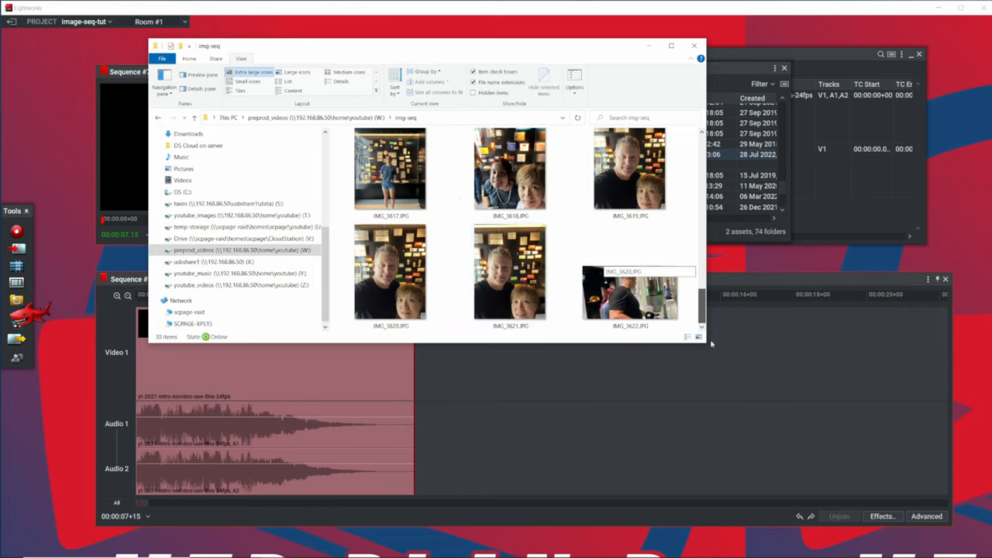
left_click(390, 169)
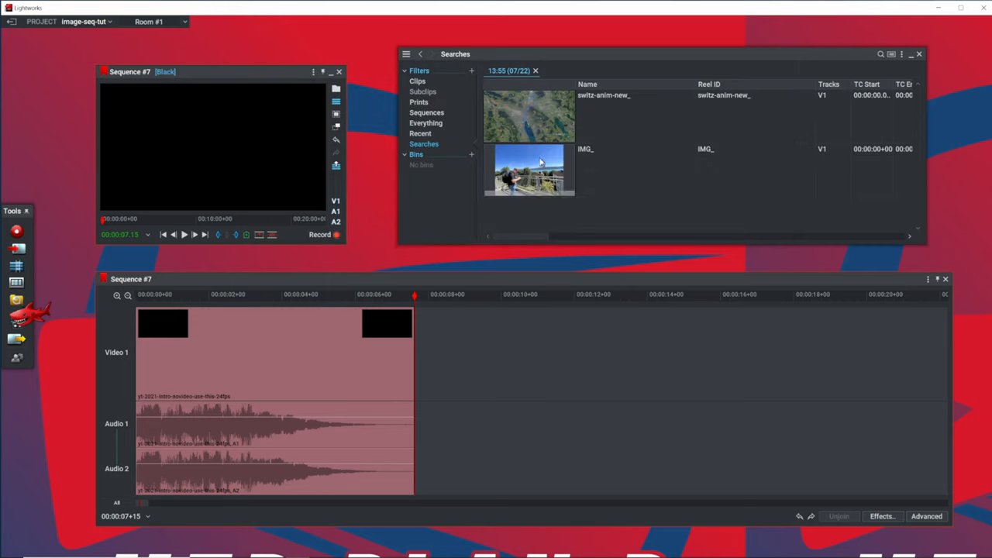
Drag the IMG_ clip onto Video 1 snapped right after the intro clip
left_click_drag(530, 169, 530, 354)
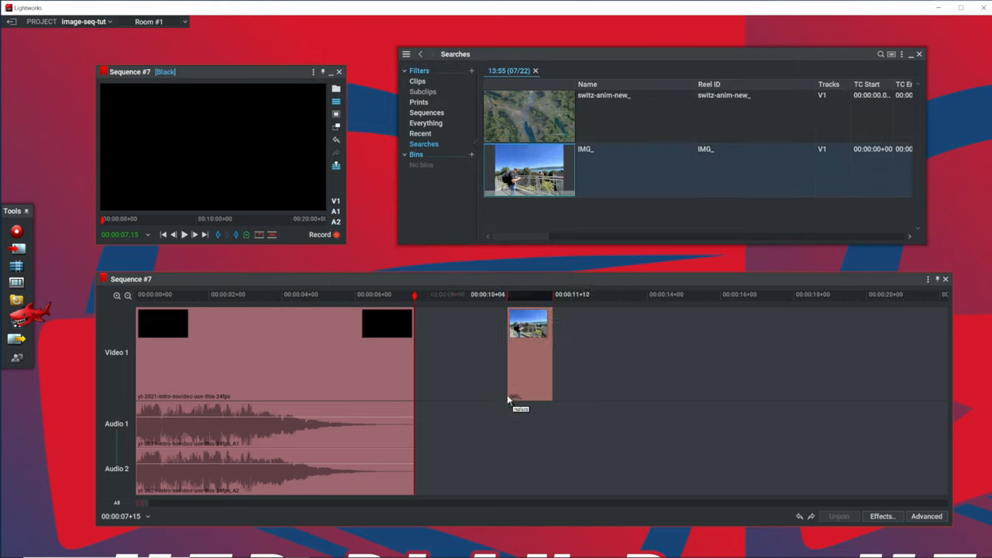
left_click_drag(527, 354, 437, 354)
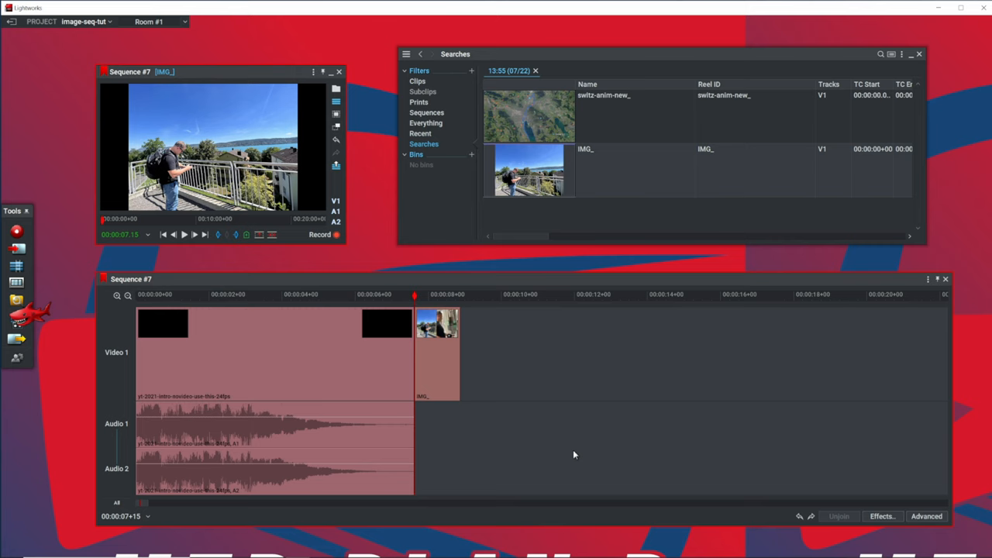
left_click(416, 295)
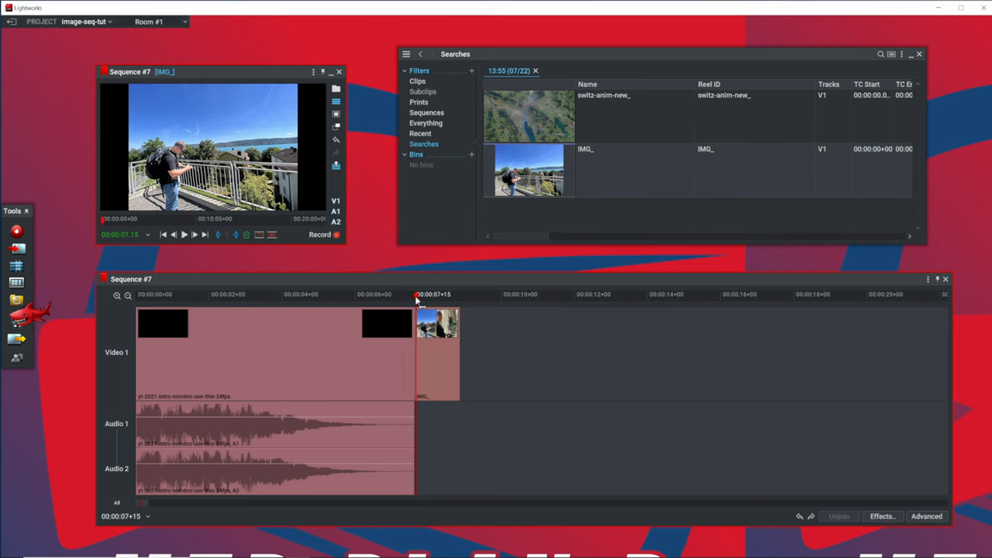
left_click(426, 295)
type("0.4")
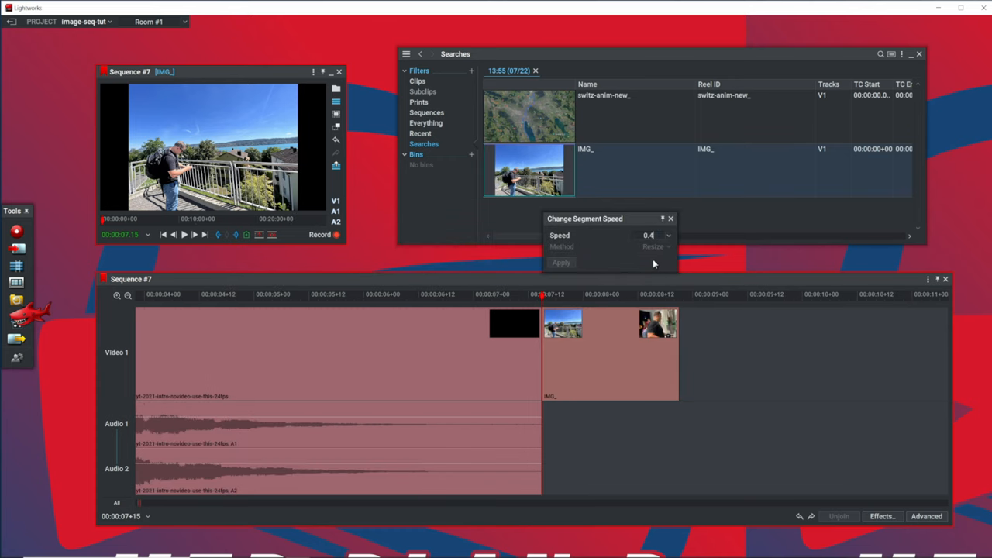
Apply a new segment speed to the photo clip, then remove it leaving only the intro
left_click(540, 263)
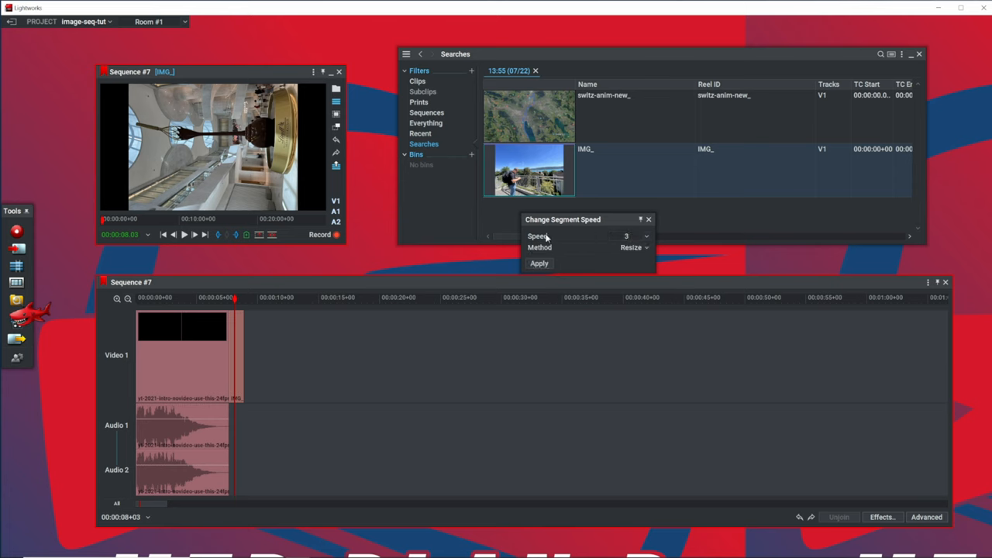
left_click(539, 264)
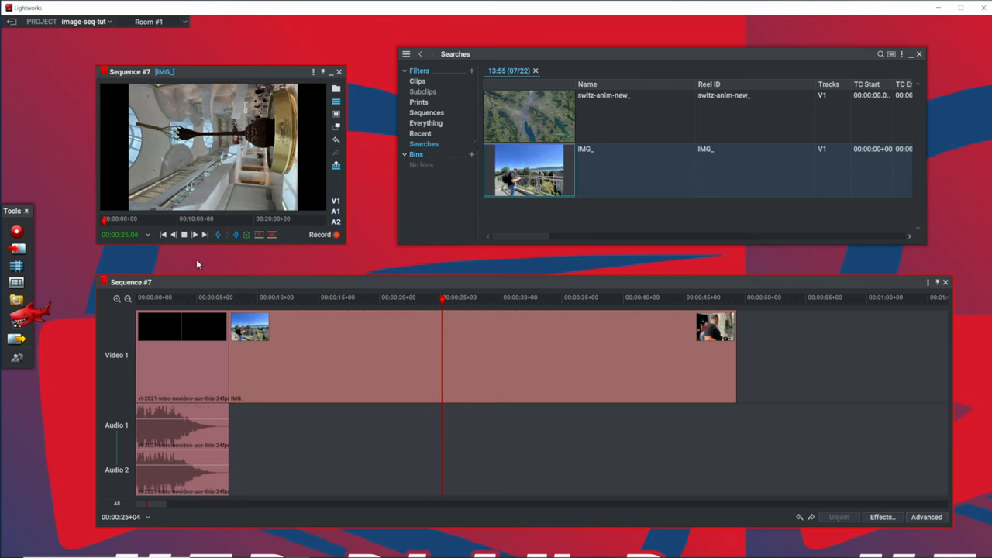
left_click(422, 102)
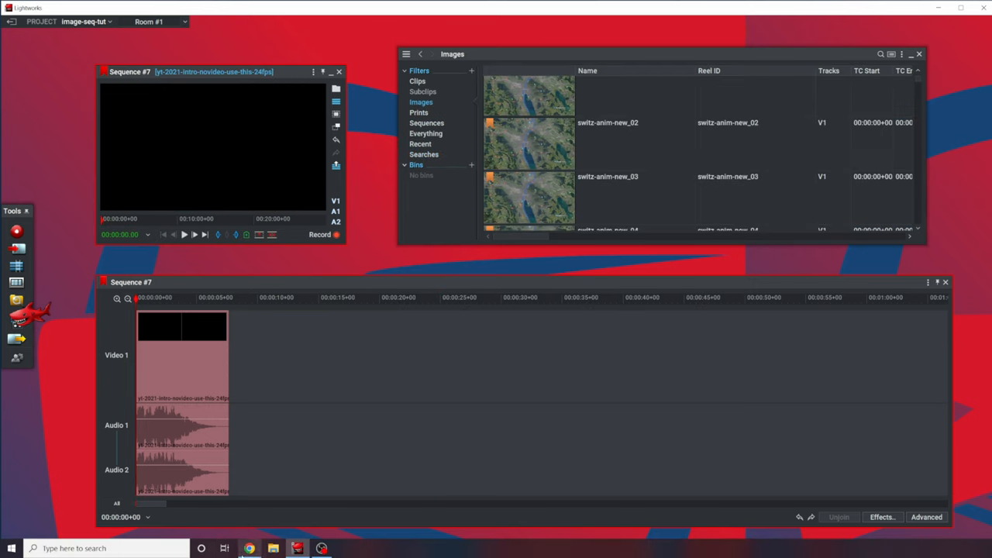
Switch to File Explorer and open img-seq in Details view
left_click(273, 549)
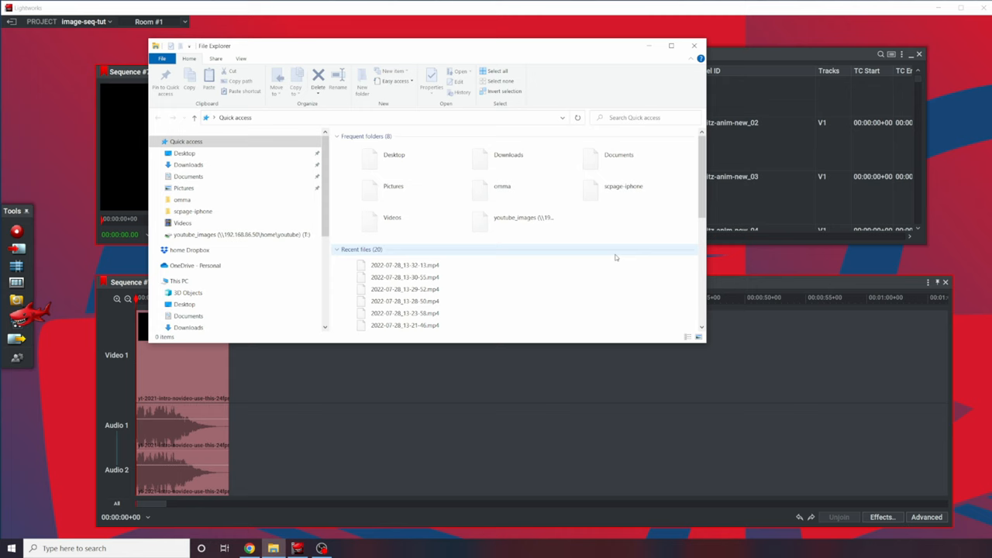
left_click(694, 46)
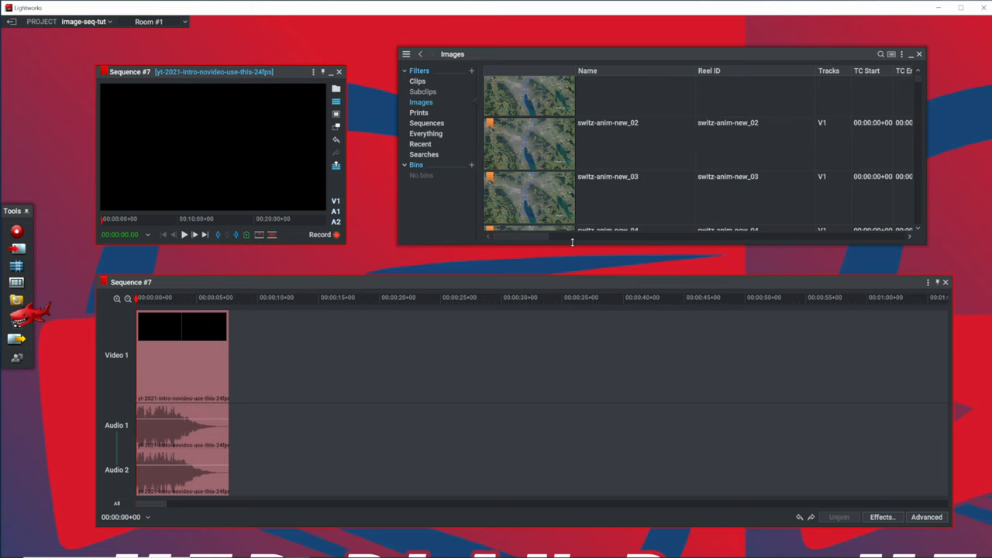
mouse_move(365, 236)
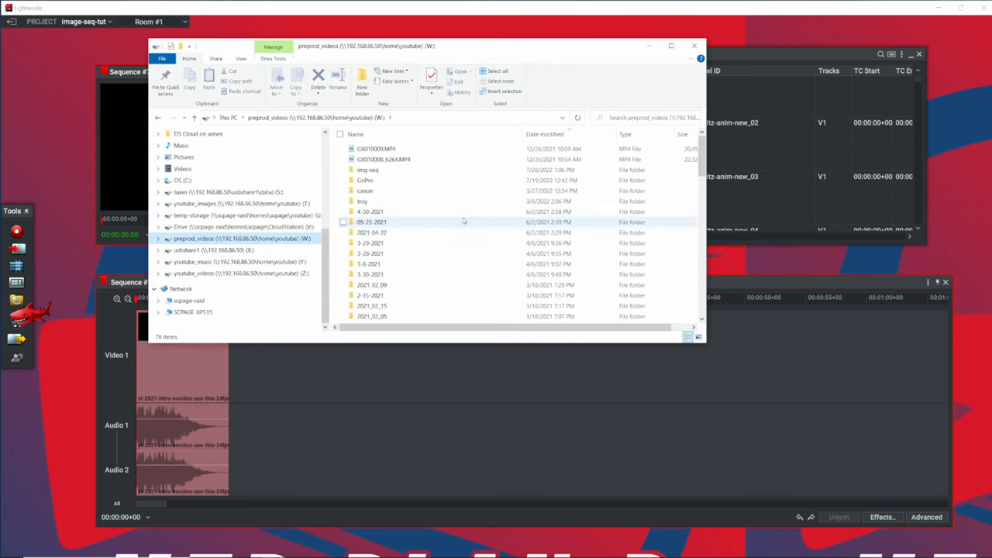
double_click(367, 169)
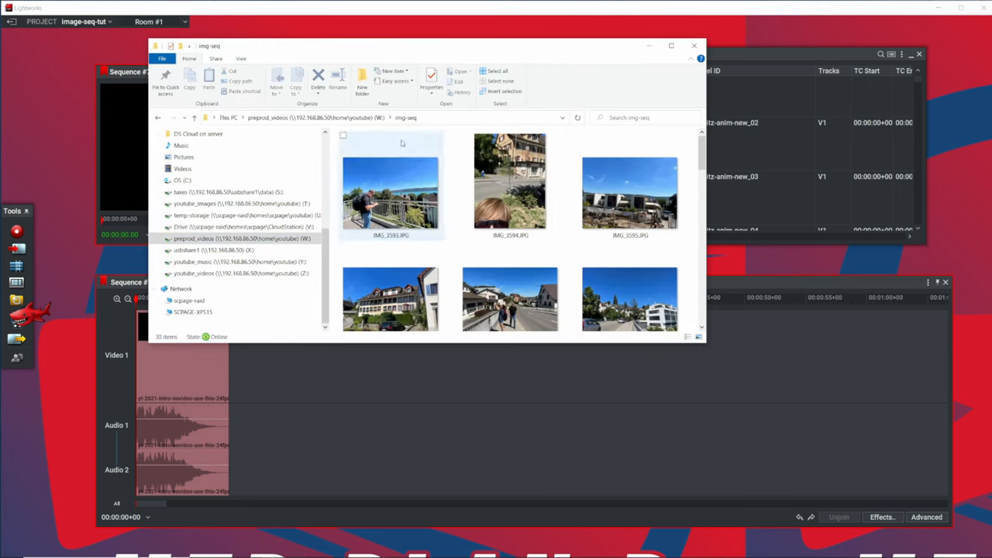
left_click(242, 59)
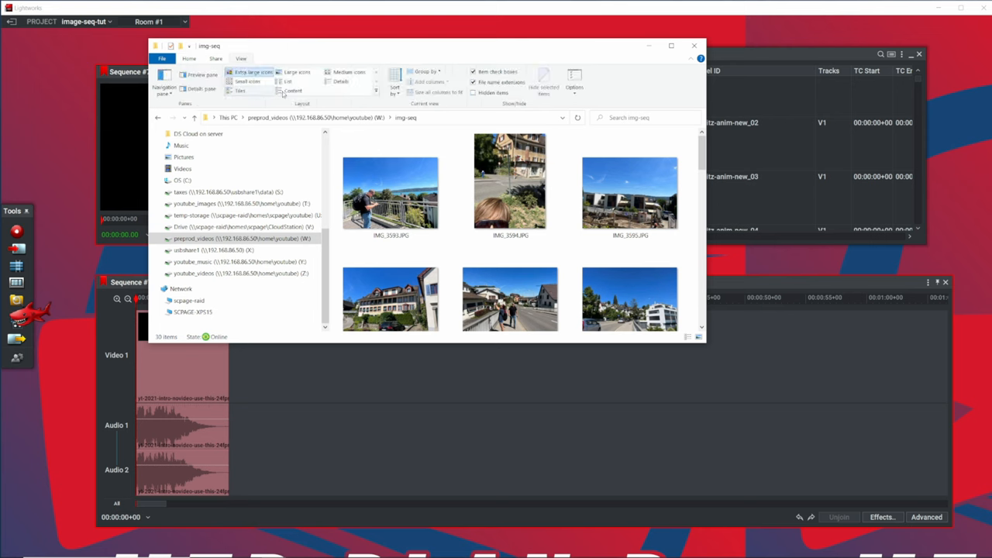
left_click(341, 80)
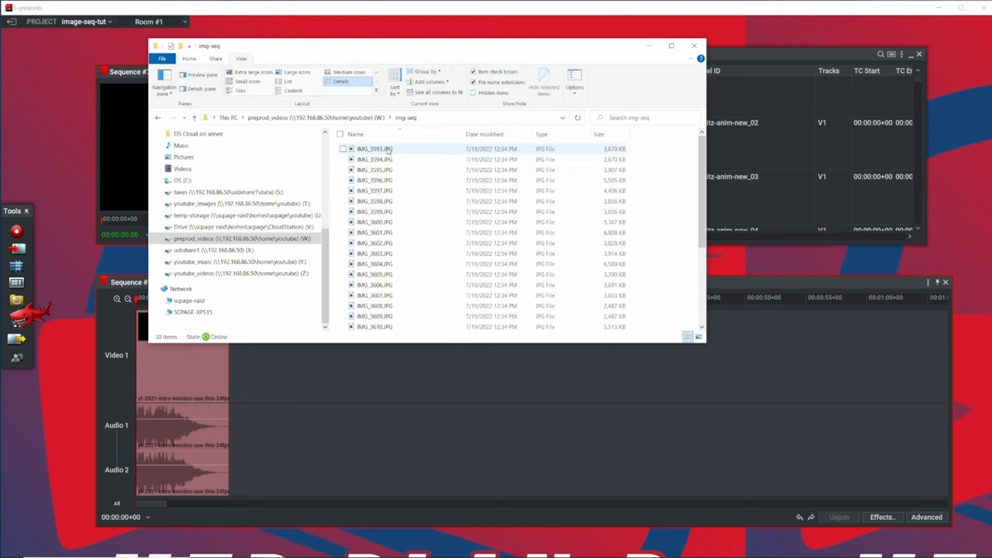
scroll("down", 3)
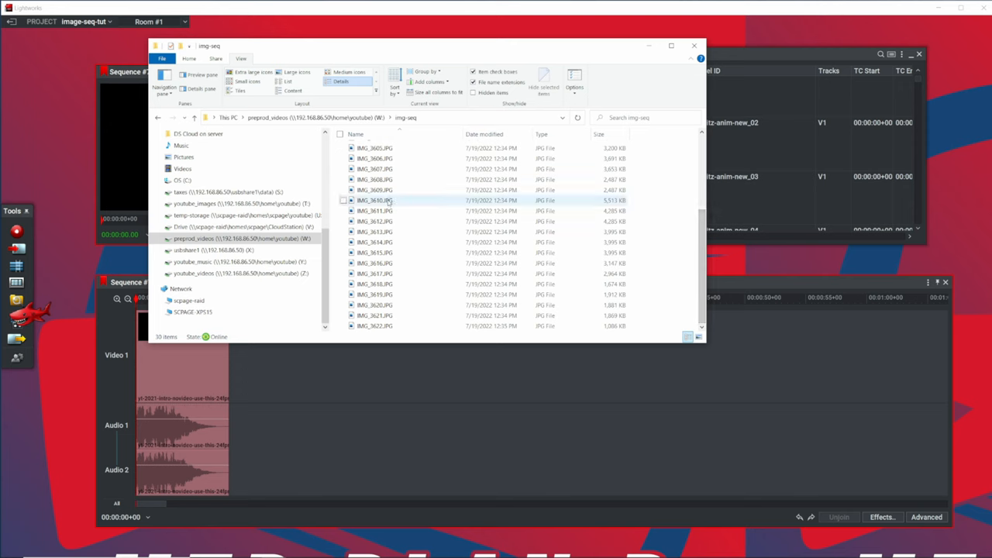
Permanently delete the unwanted photo via its context menu and confirm with Yes
right_click(375, 200)
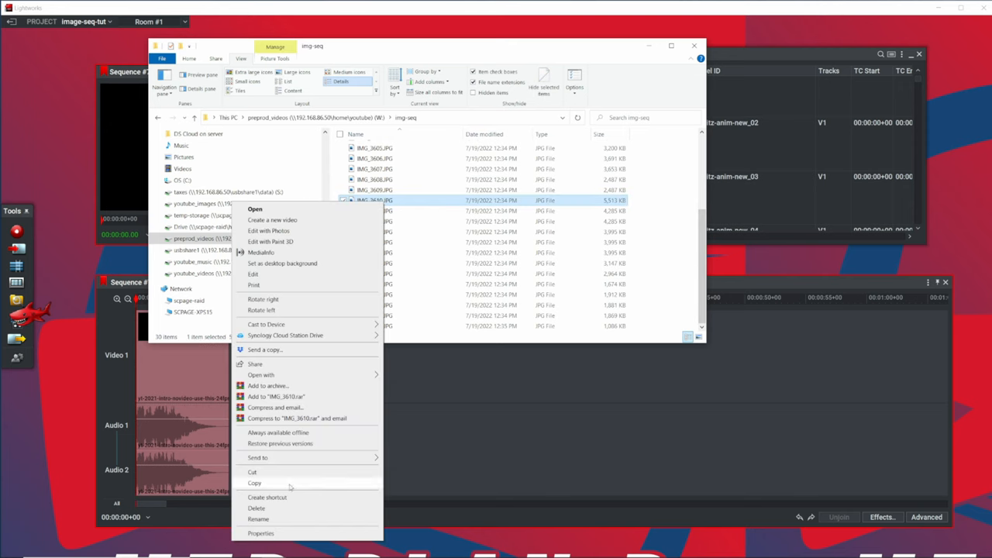
left_click(256, 509)
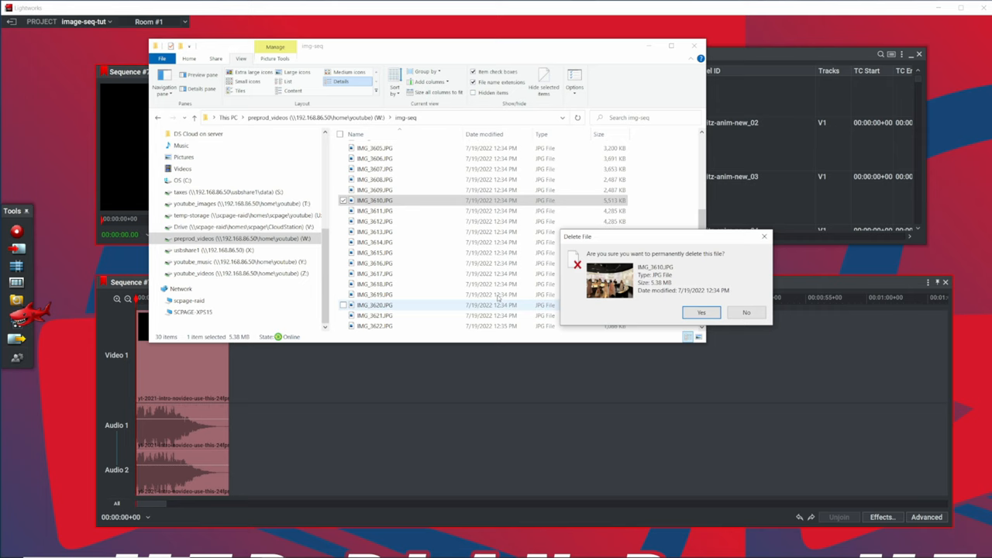
left_click(701, 313)
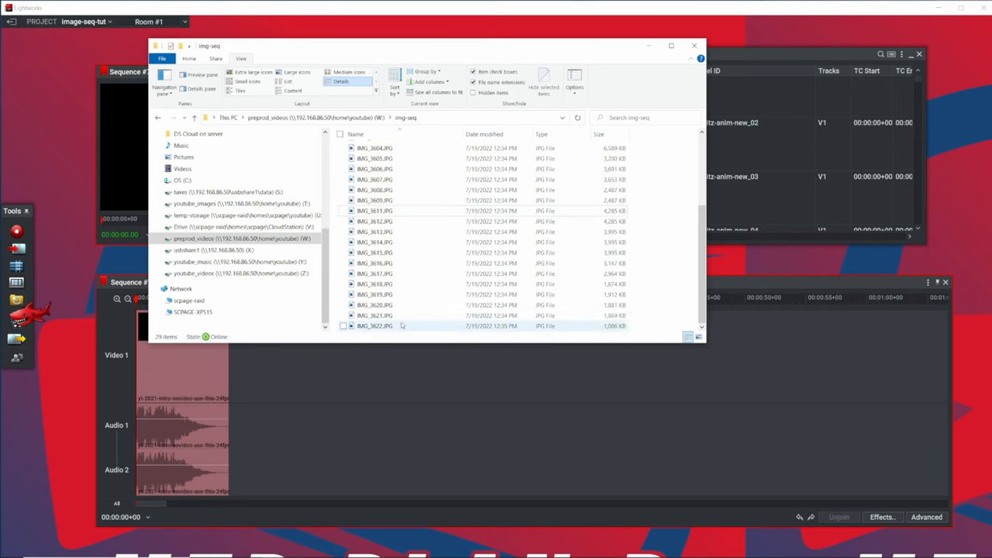
left_click(376, 200)
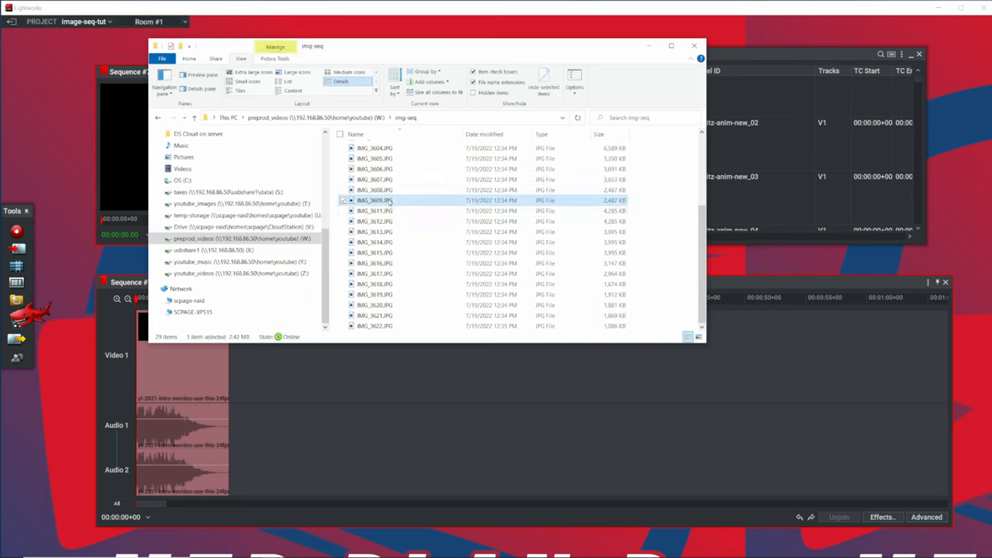
left_click(375, 211)
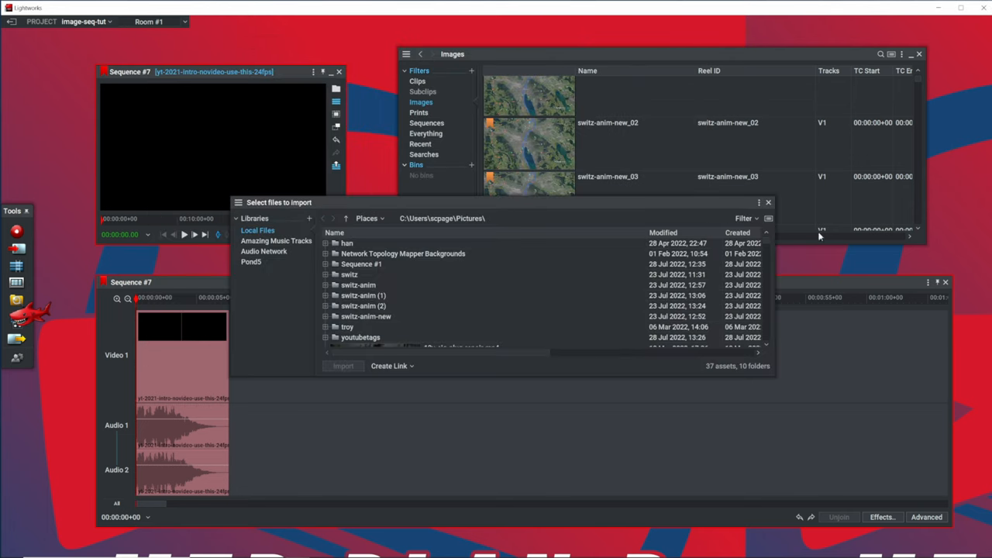
Close the import browser and show all project clips, selecting the first IMG_ photo clip
left_click(759, 202)
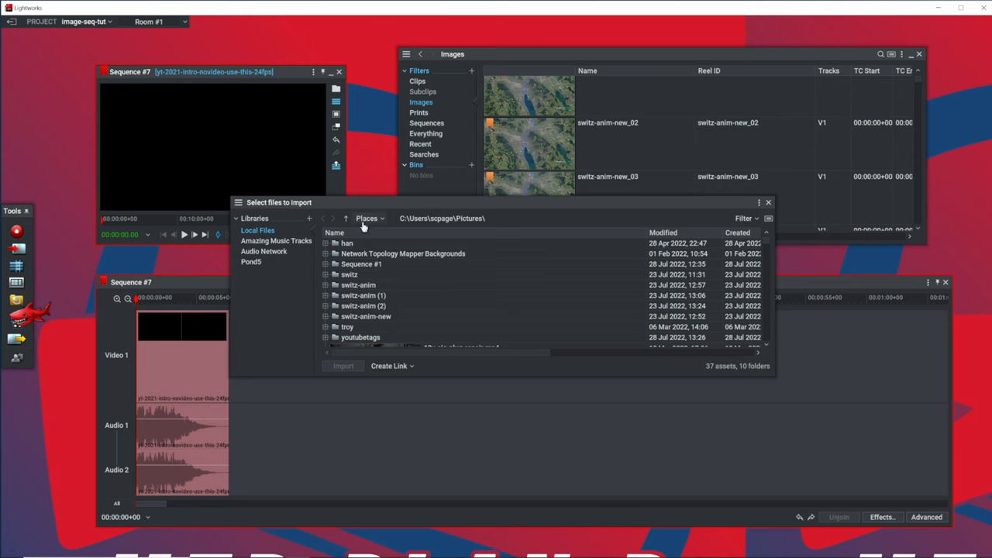
left_click(346, 217)
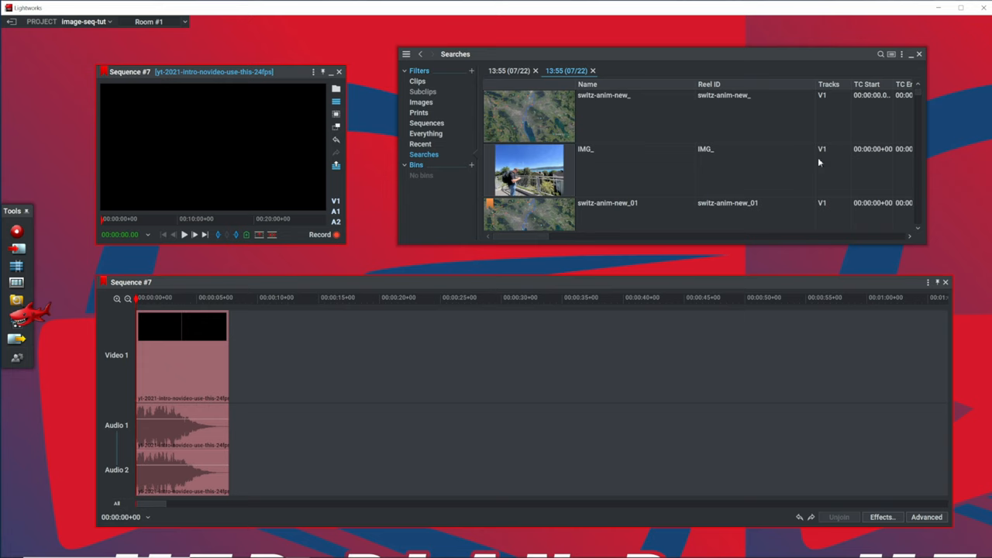
mouse_move(918, 99)
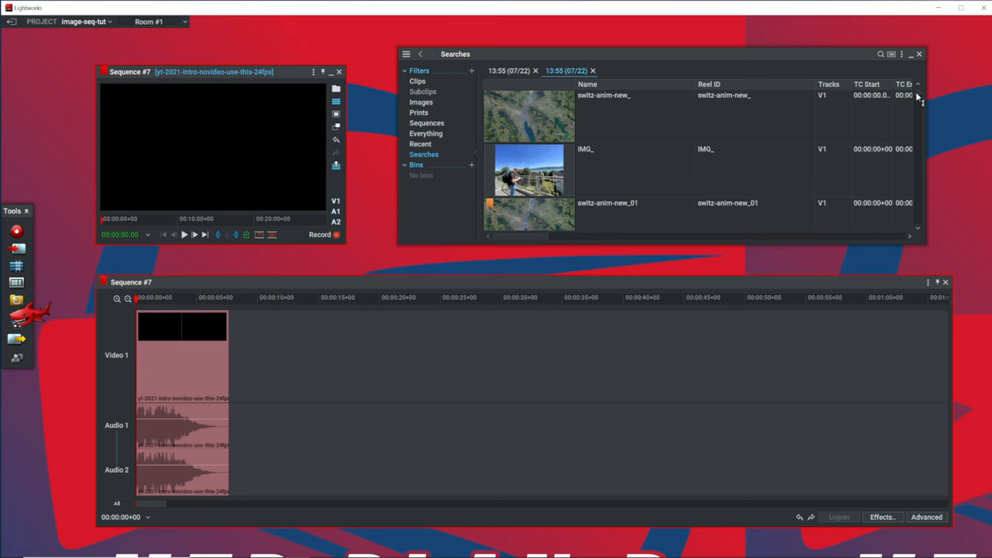
scroll("down", 3)
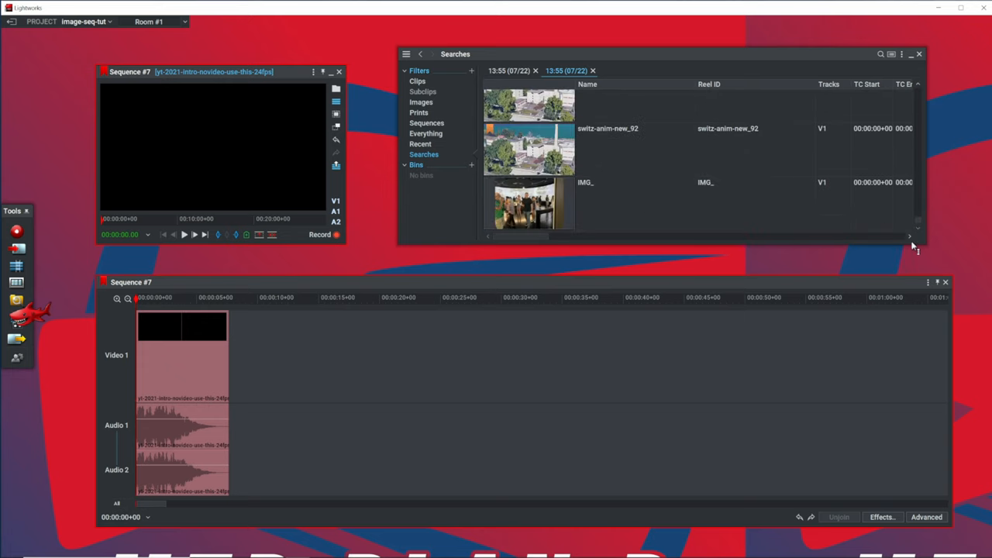
left_click(417, 81)
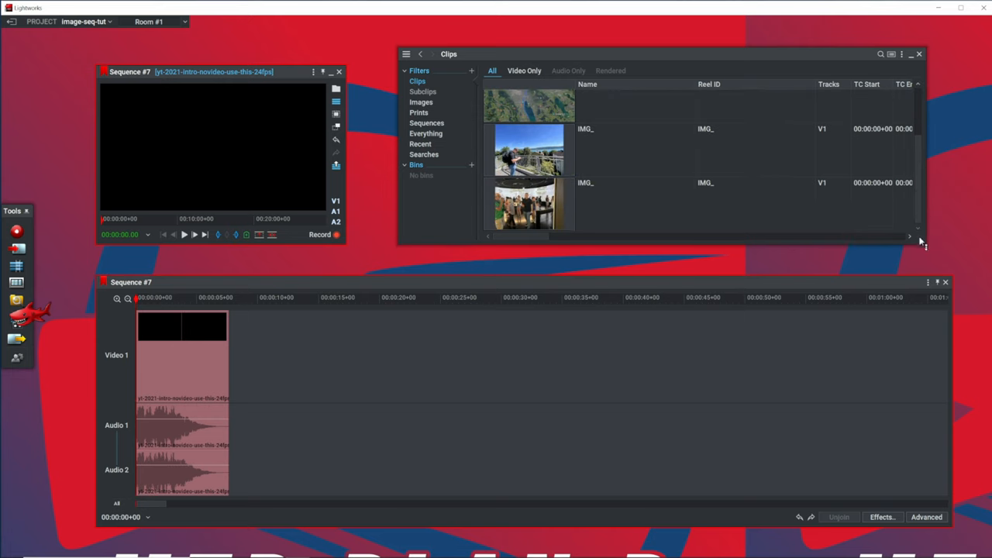
left_click(530, 152)
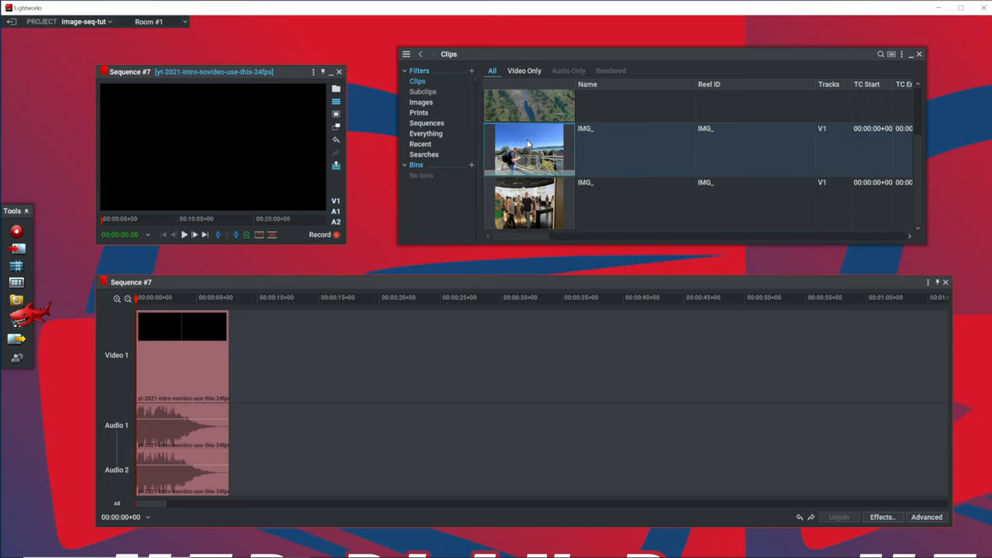
mouse_move(564, 149)
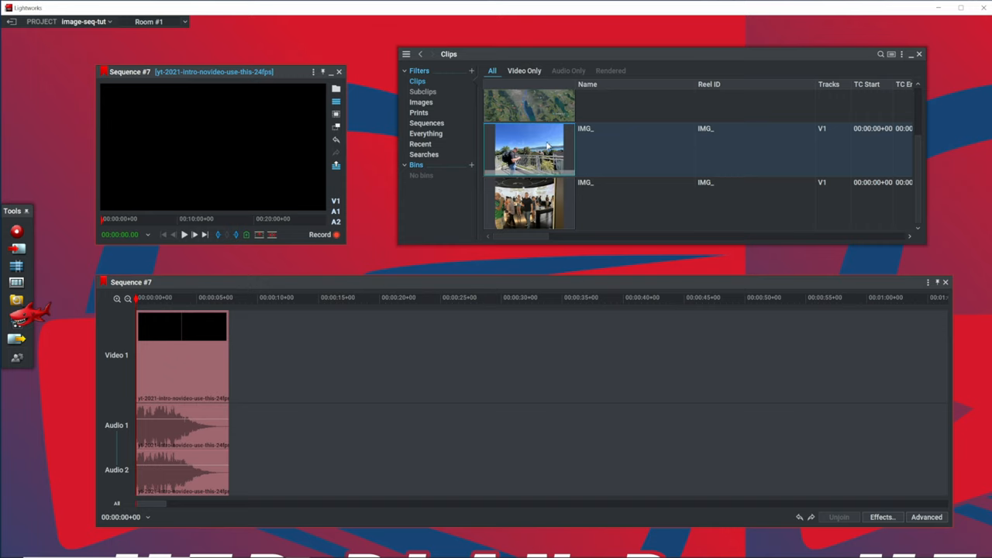
mouse_move(555, 155)
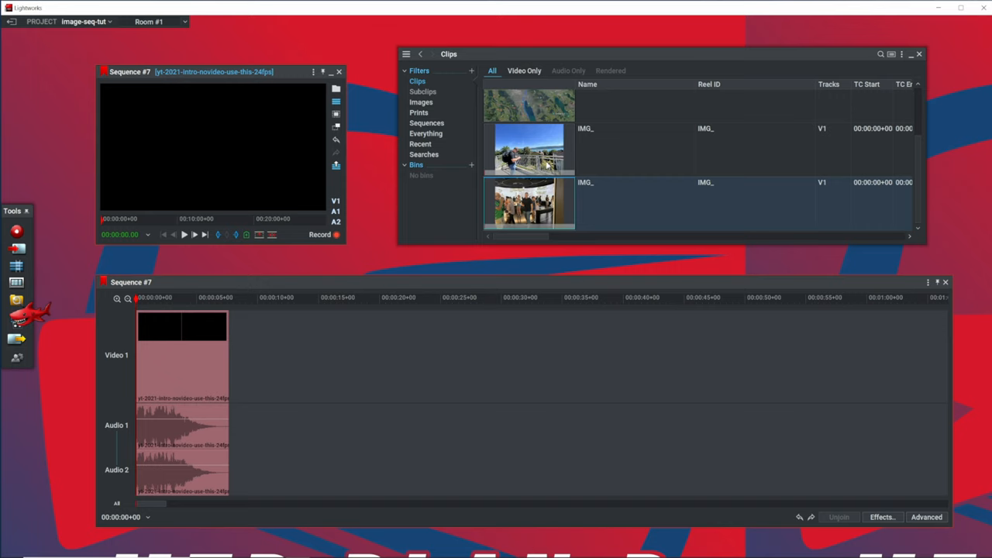
mouse_move(380, 210)
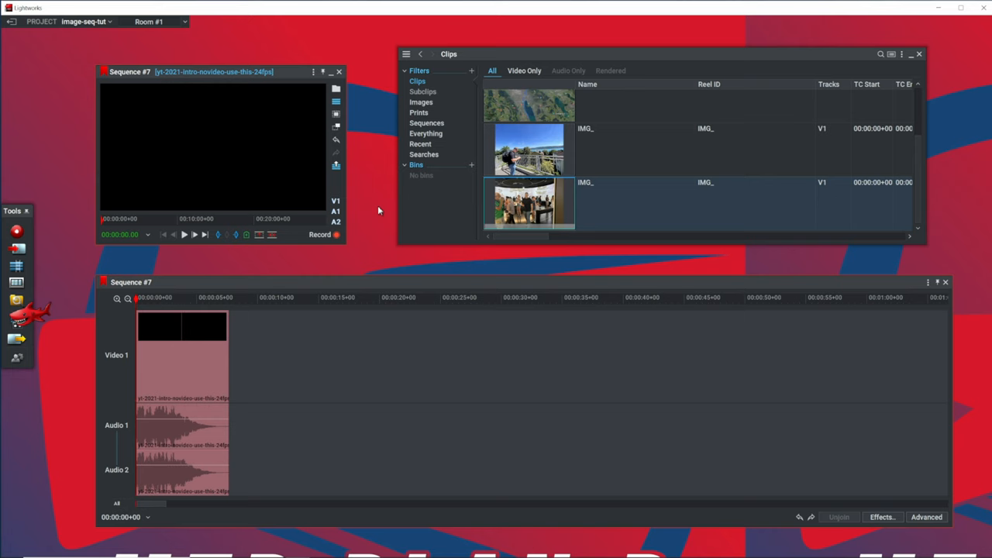
Export Sequence #7 as a PNG image sequence at 1920x1080 into Pictures and start the export
left_click_drag(194, 71, 233, 52)
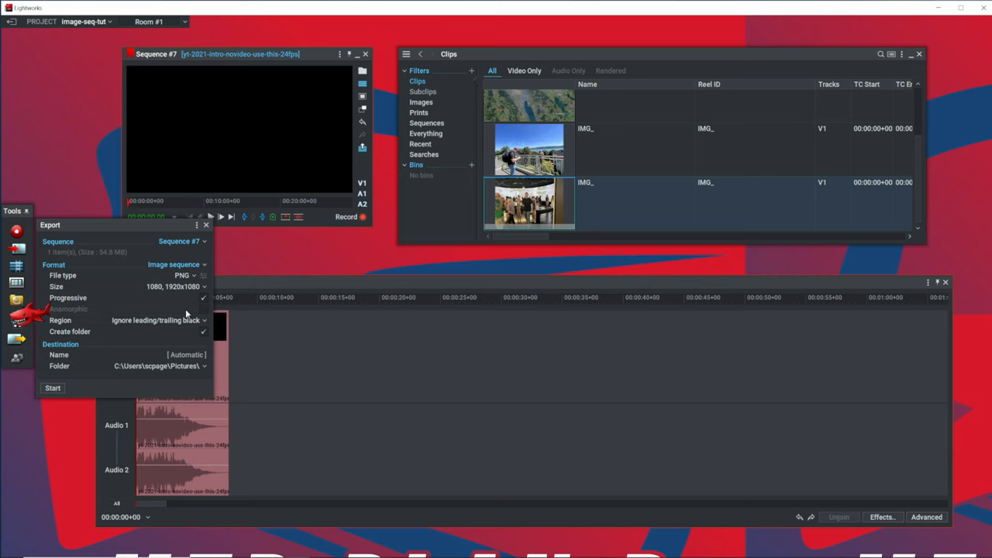
left_click(174, 263)
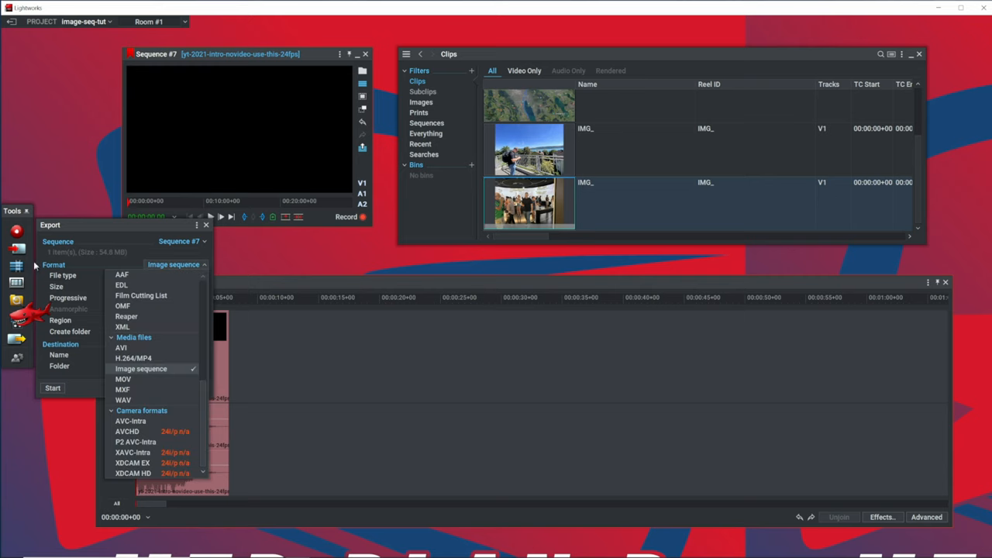
left_click(141, 368)
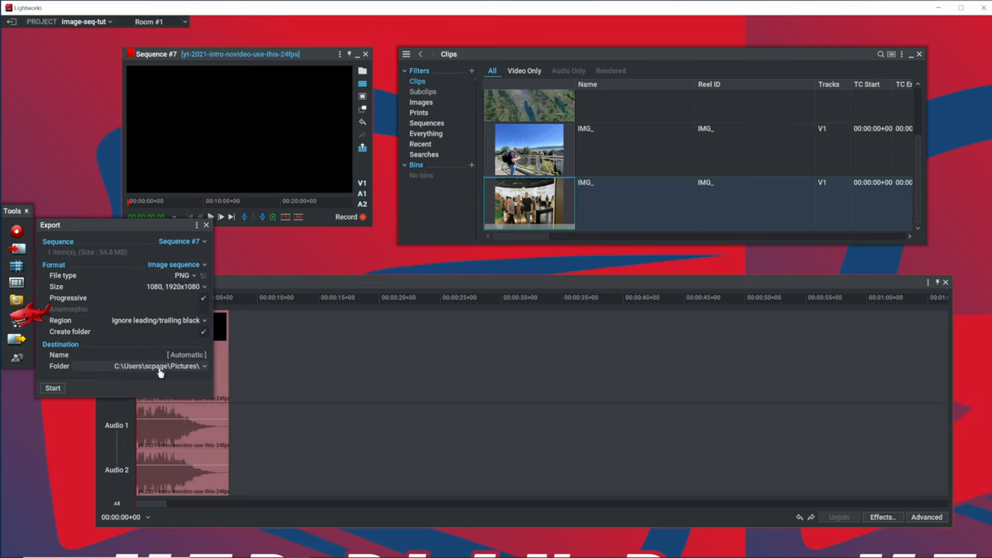
left_click(183, 276)
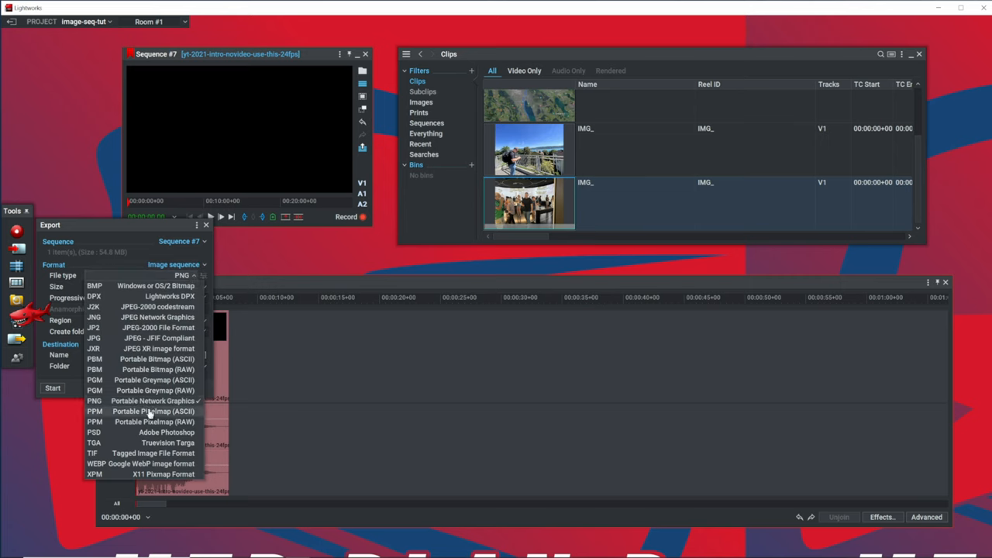
mouse_move(112, 295)
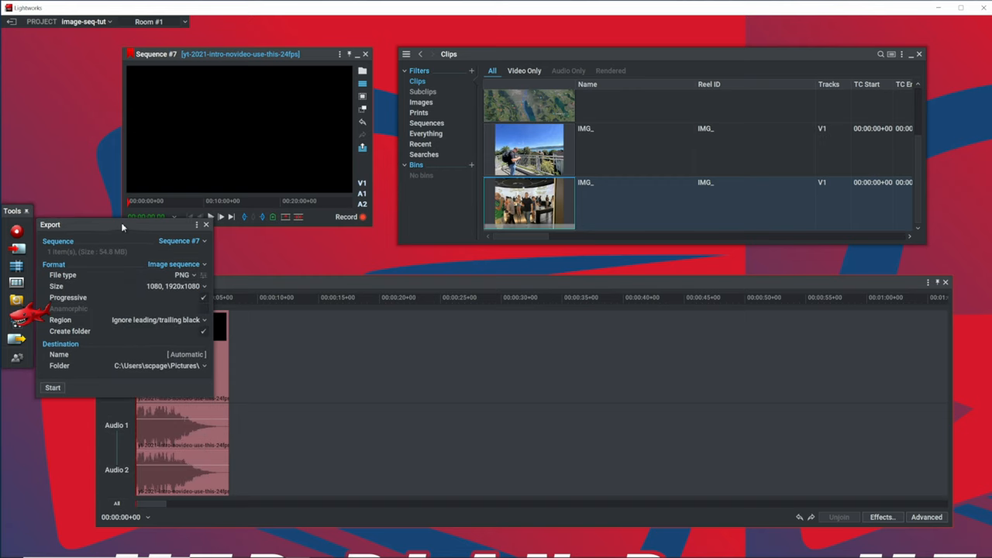
left_click(203, 285)
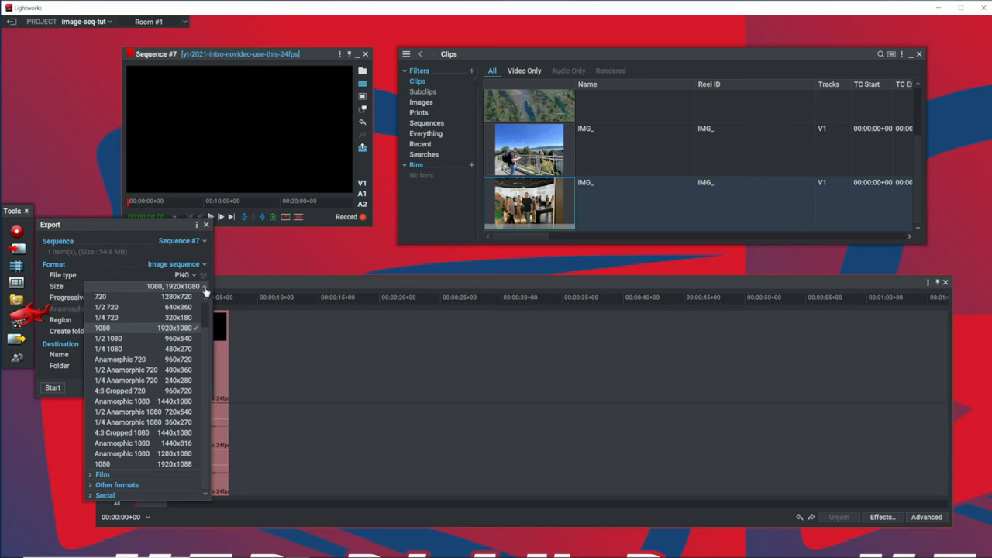
left_click(139, 327)
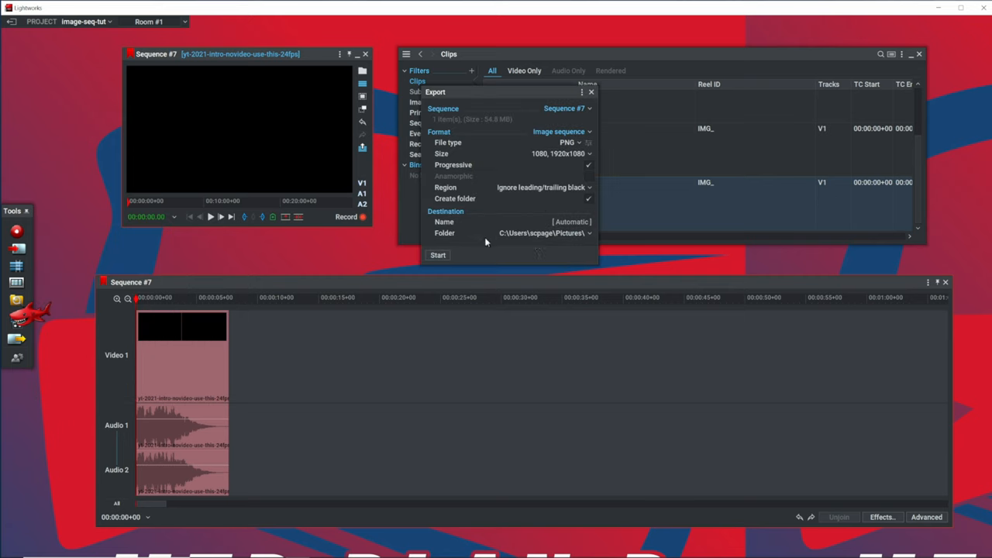
mouse_move(348, 325)
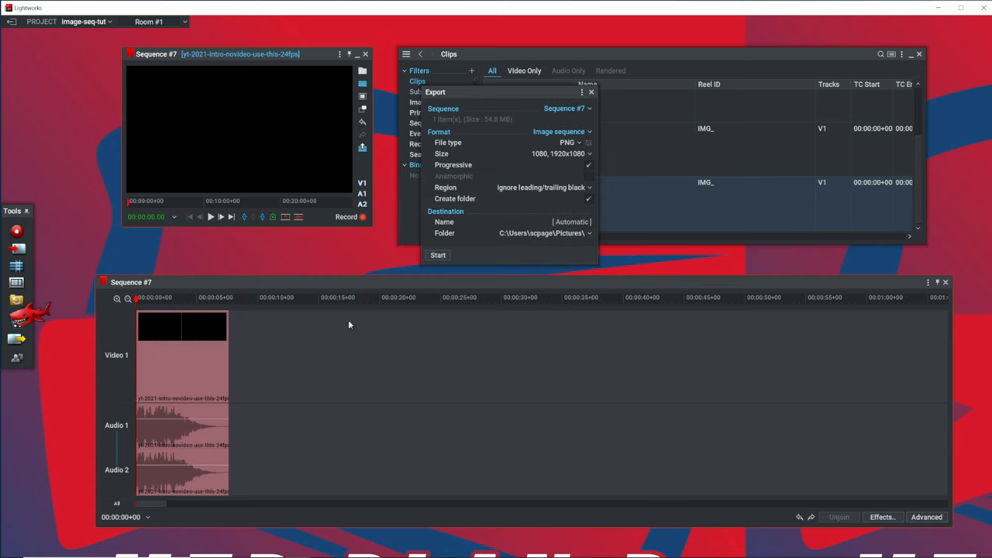
mouse_move(391, 353)
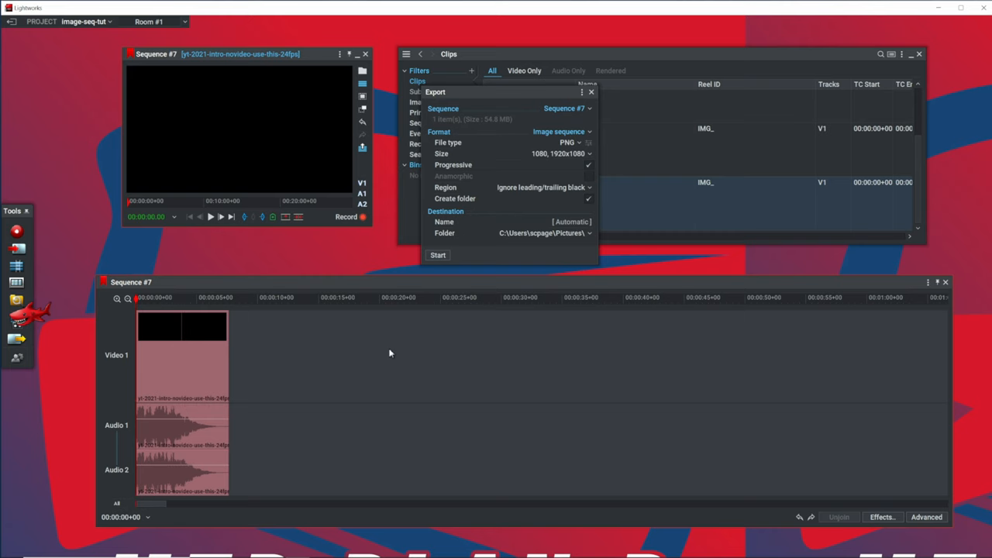
mouse_move(138, 303)
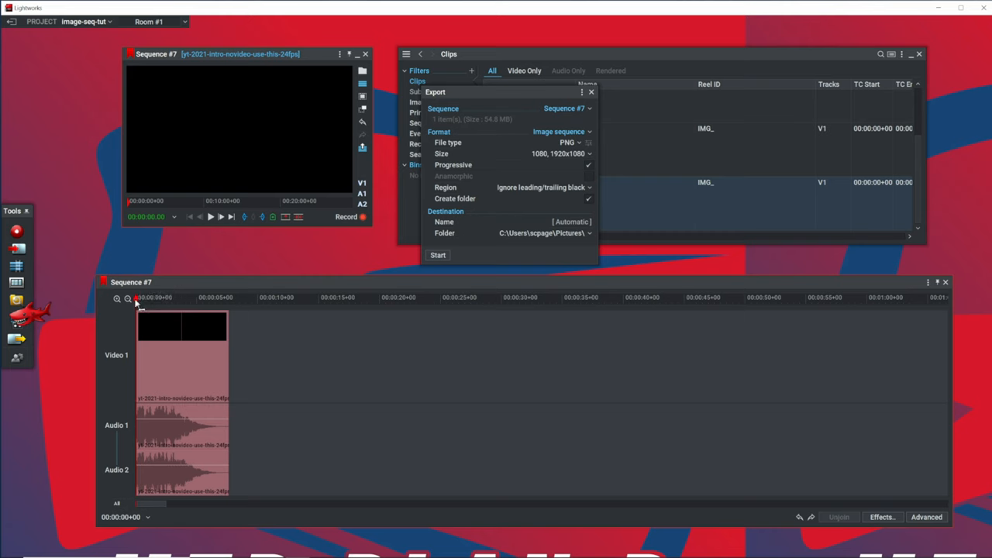
mouse_move(256, 182)
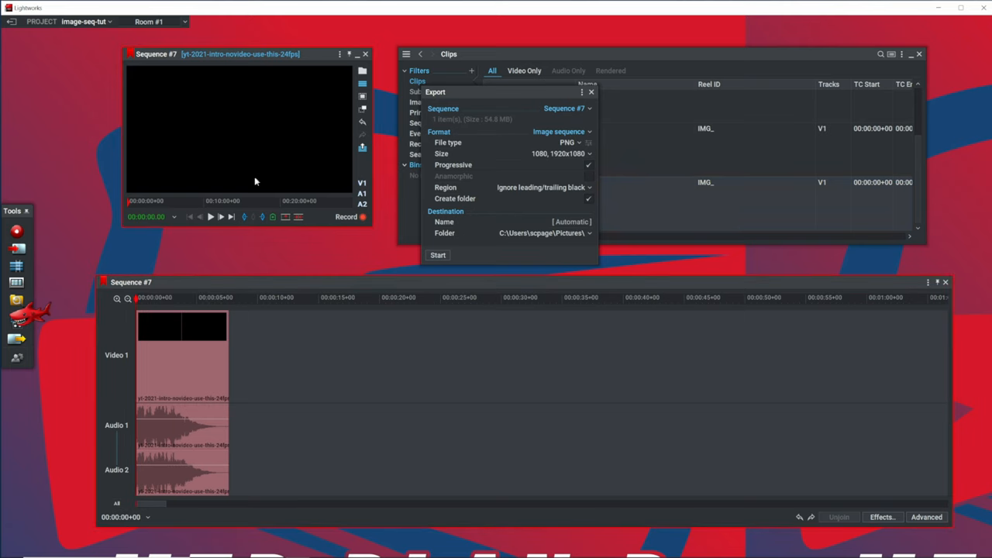
mouse_move(430, 172)
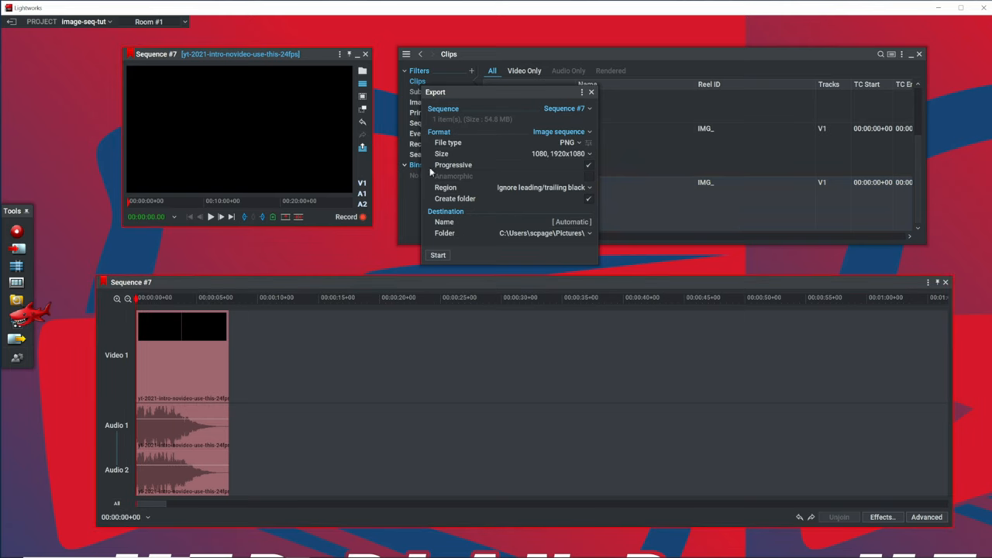
mouse_move(591, 251)
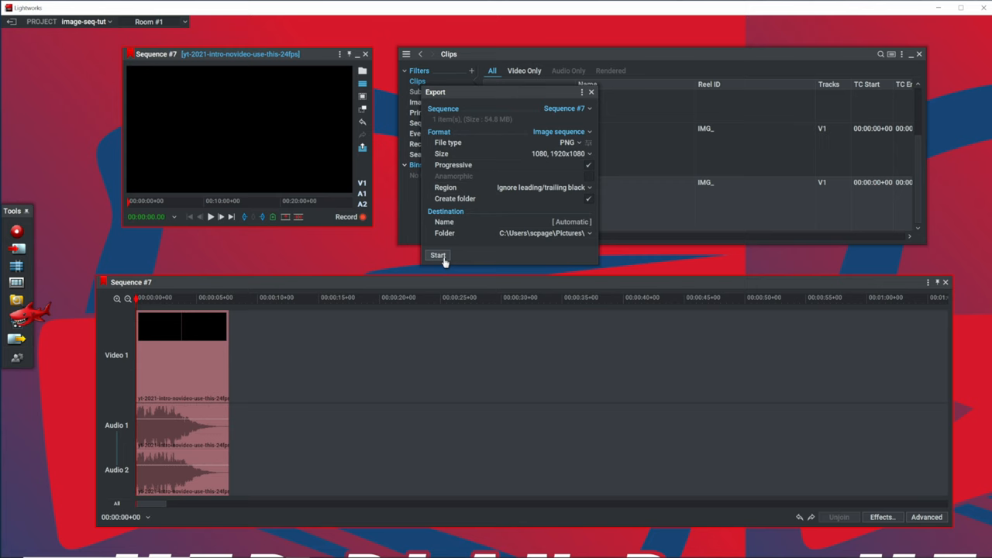
left_click(437, 254)
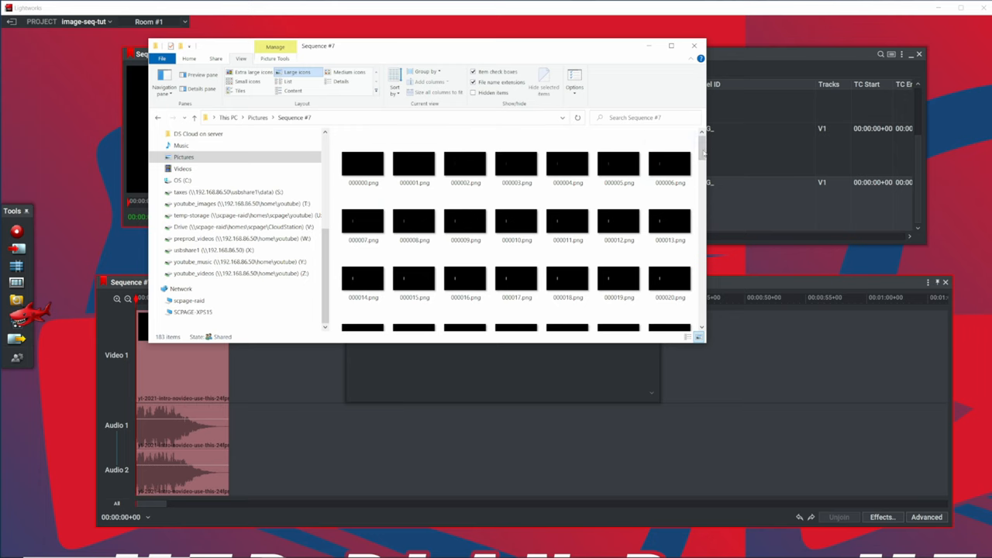
Scroll through the exported numbered PNG frames in the Sequence #7 folder
scroll("down", 3)
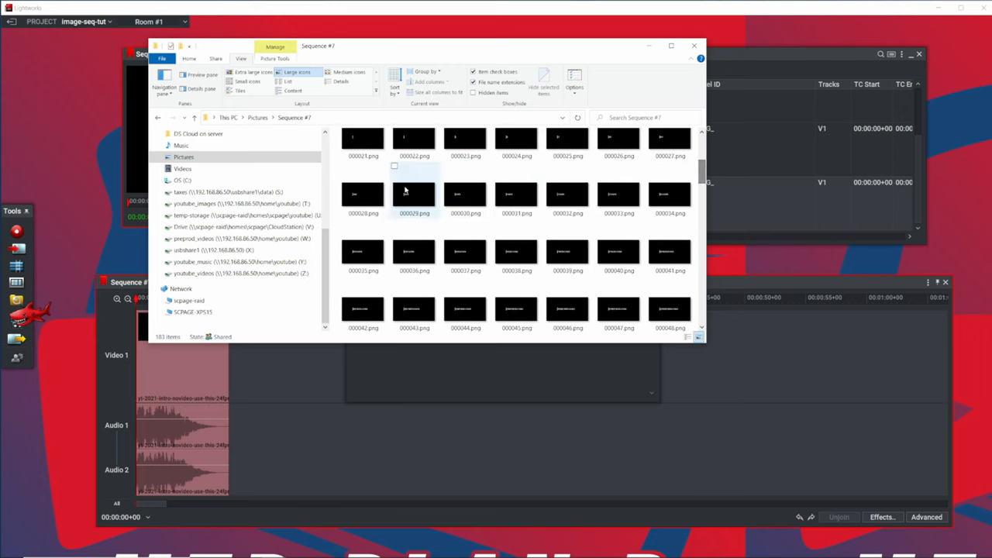
scroll("down", 3)
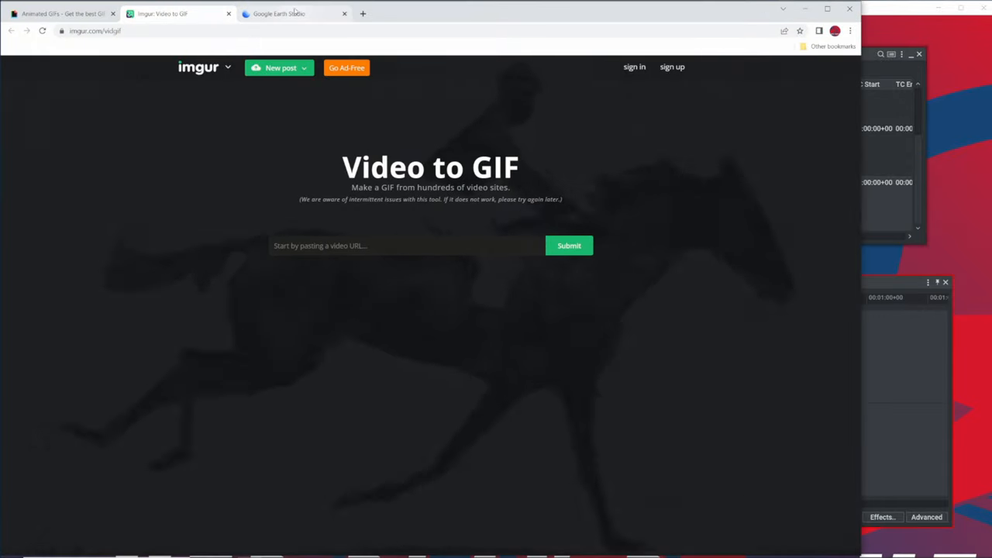
In Google Earth Studio, start rendering the aerial animation as a 1920x1080 image sequence into Pictures
left_click(279, 13)
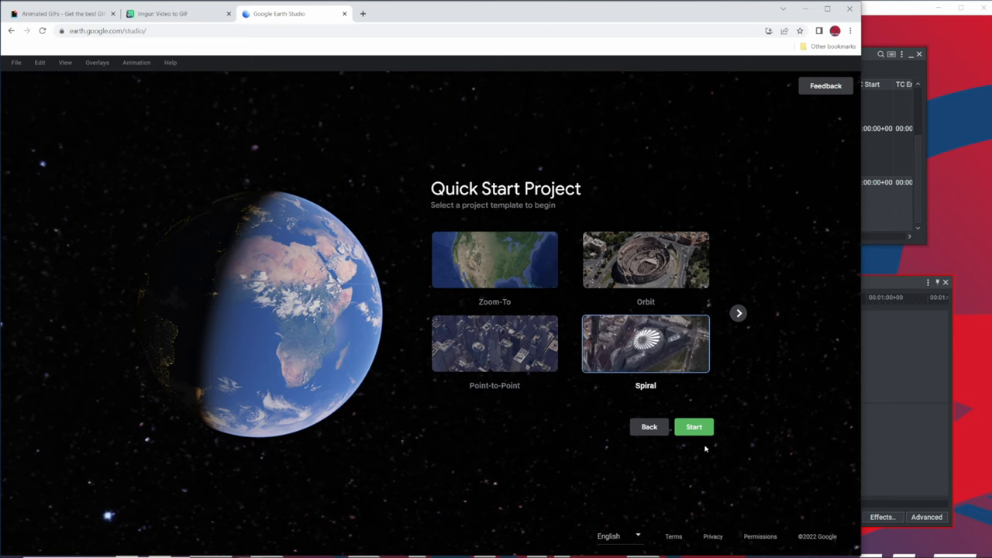
left_click(693, 426)
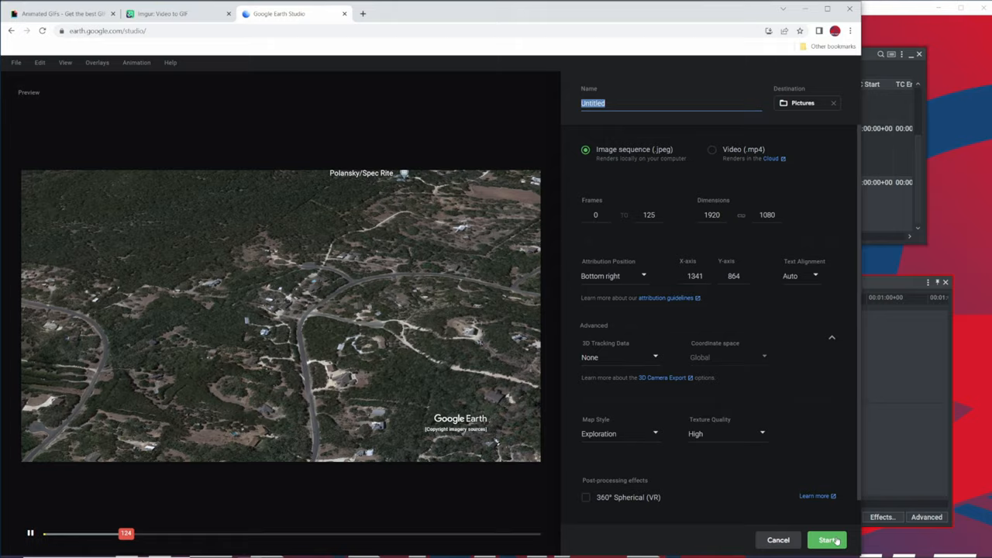
left_click(826, 539)
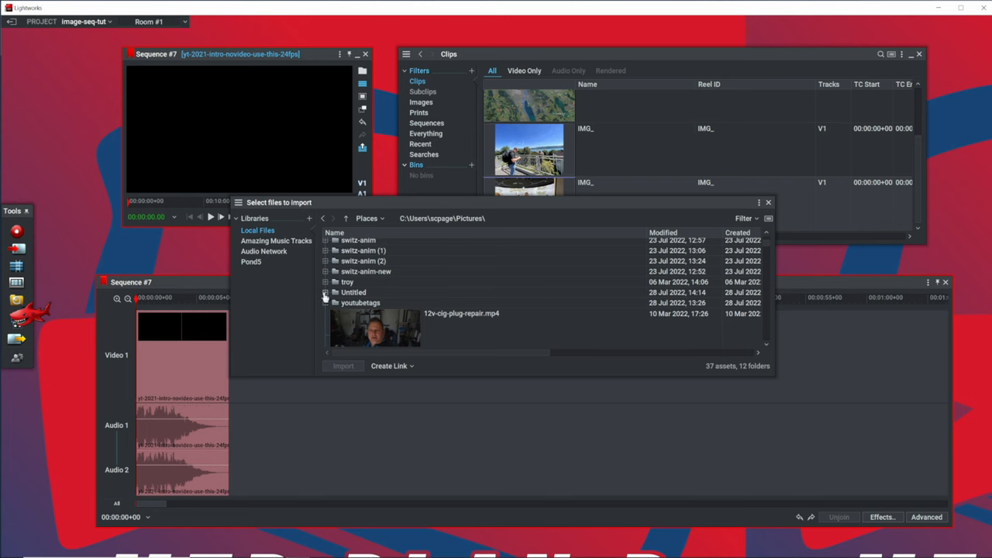
Import the Untitled Google Earth render and place it on Sequence #7 after the intro clip, then preview it
left_click(354, 302)
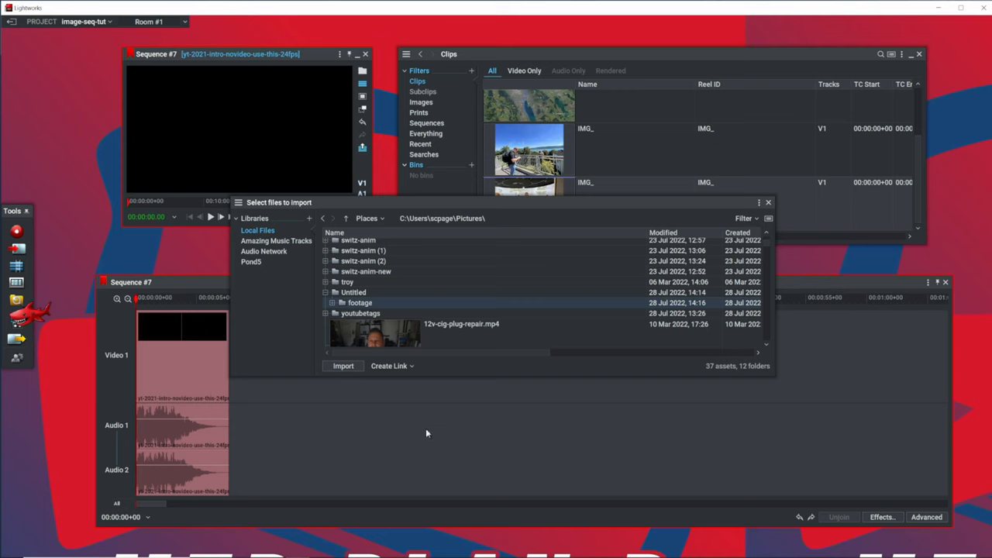
mouse_move(763, 214)
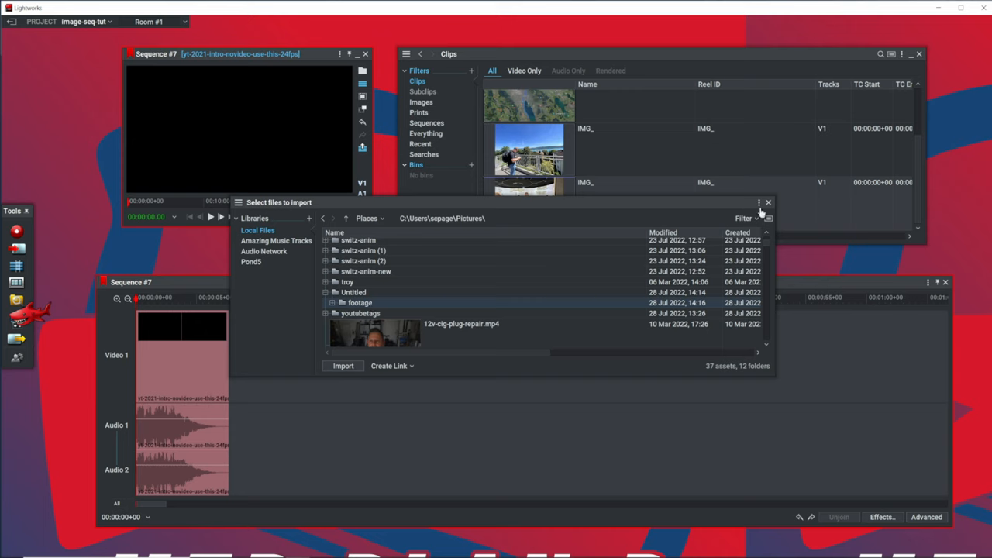
left_click(759, 202)
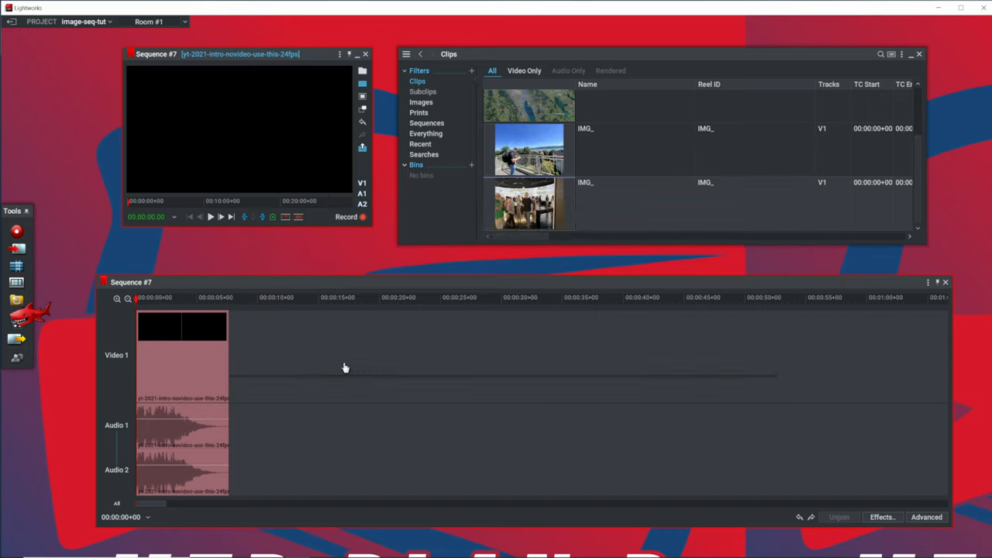
left_click(425, 155)
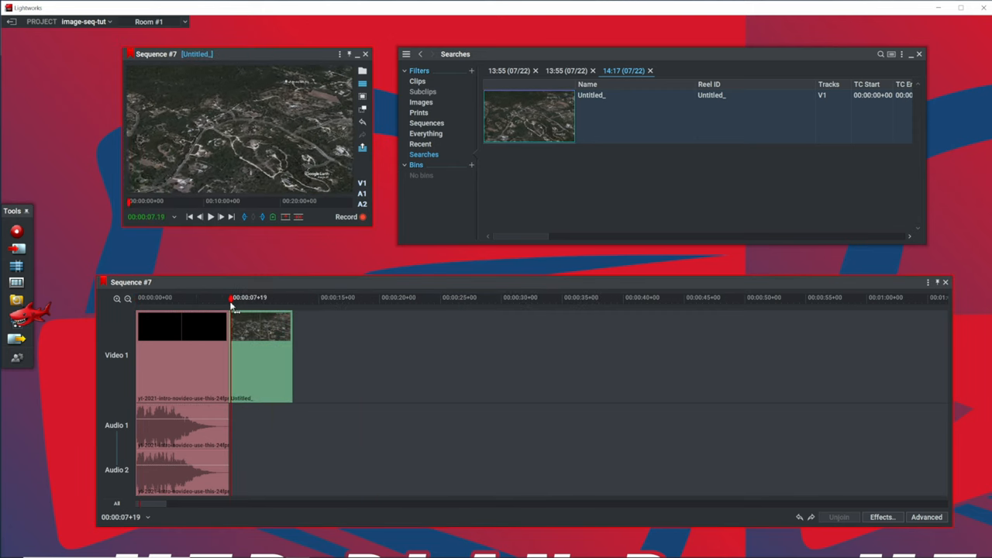
left_click(270, 298)
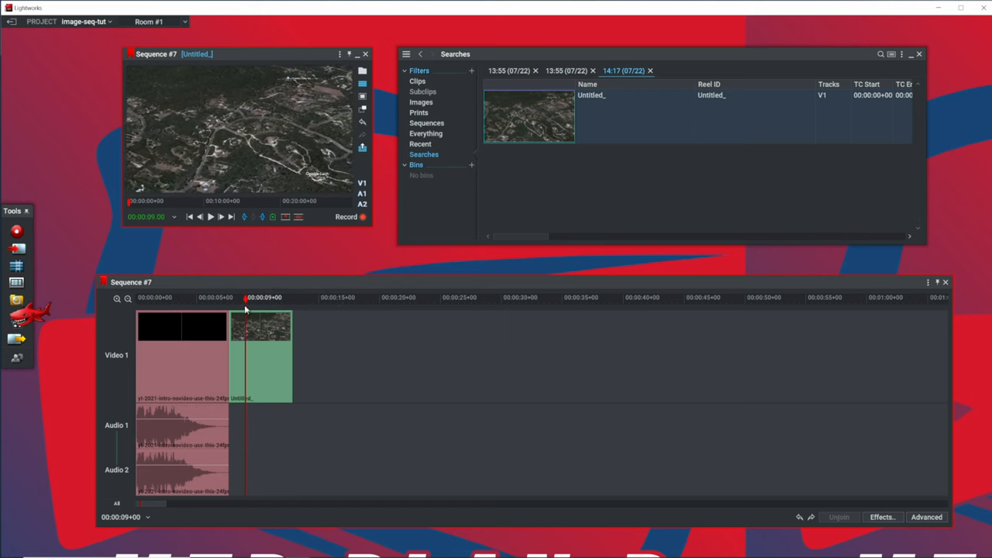
left_click(417, 80)
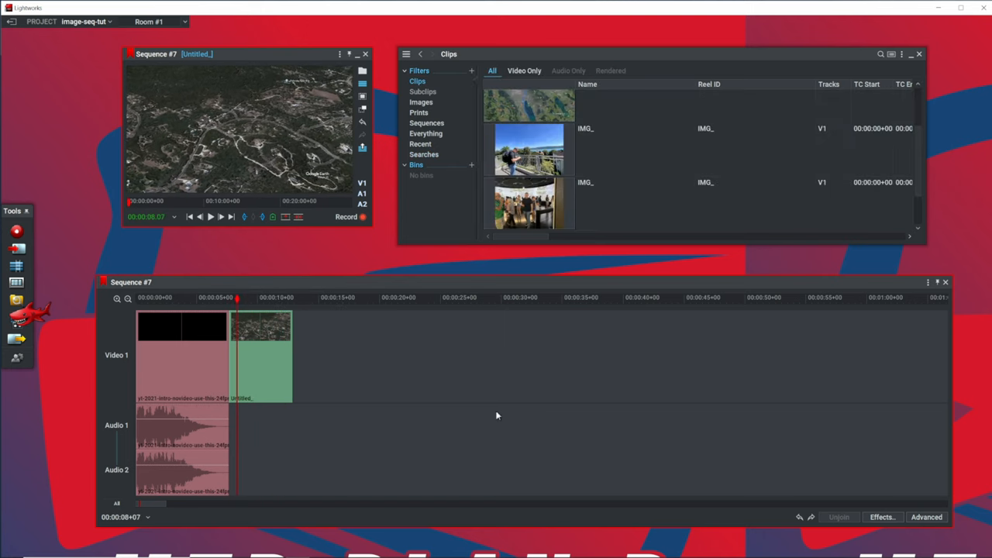